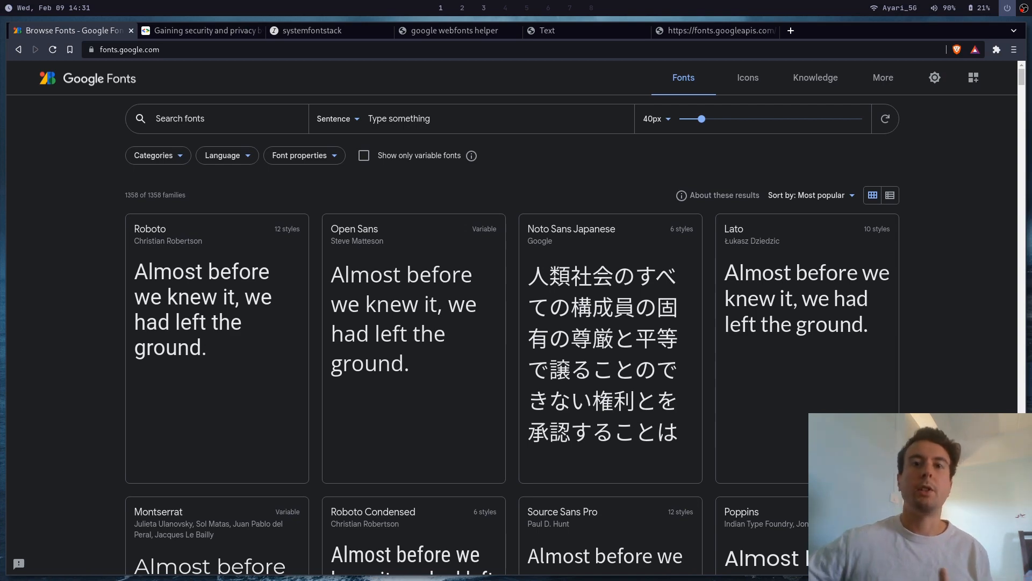
pyautogui.scroll(-3)
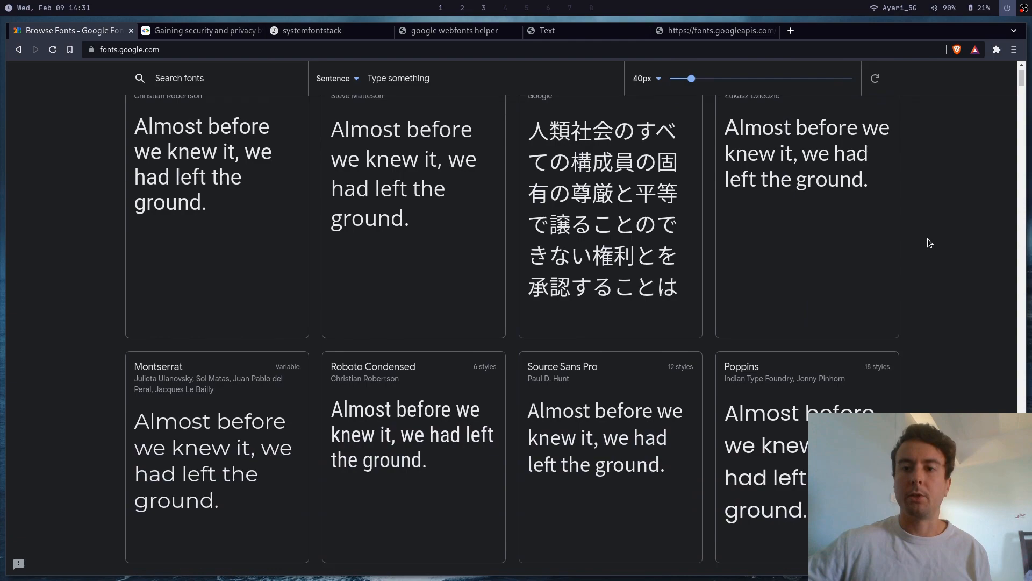
pyautogui.scroll(-3)
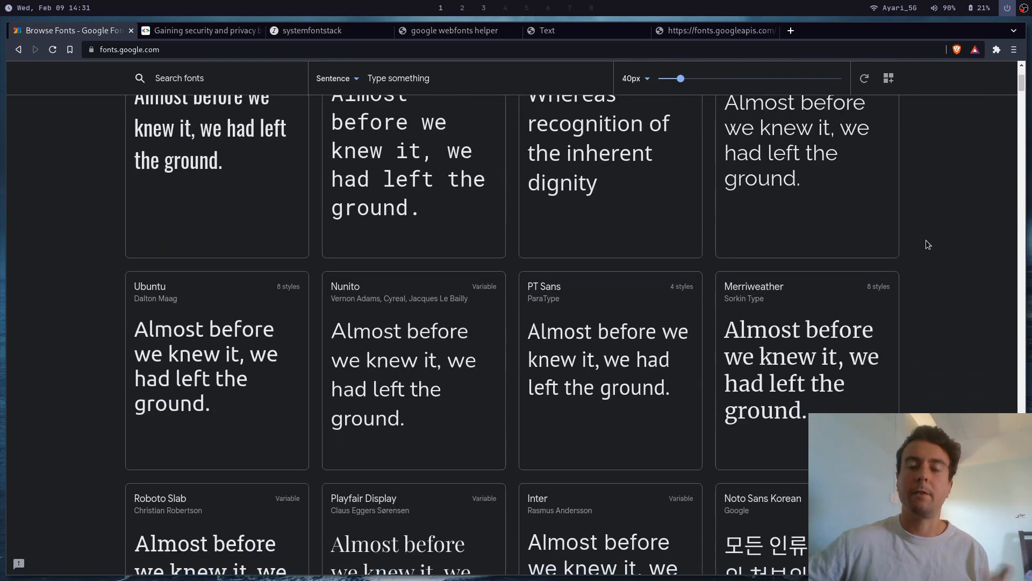
pyautogui.scroll(-3)
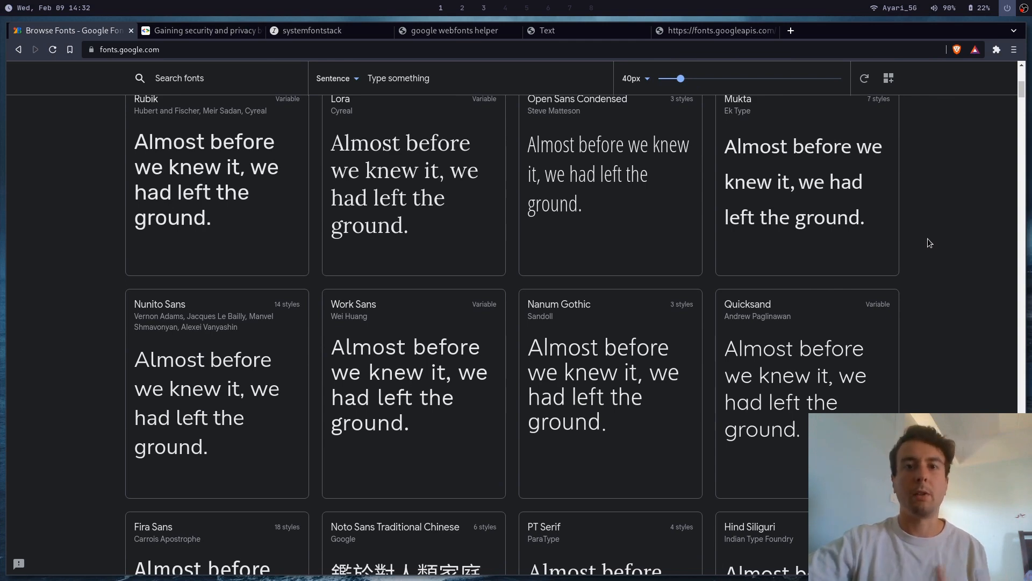
pyautogui.scroll(3)
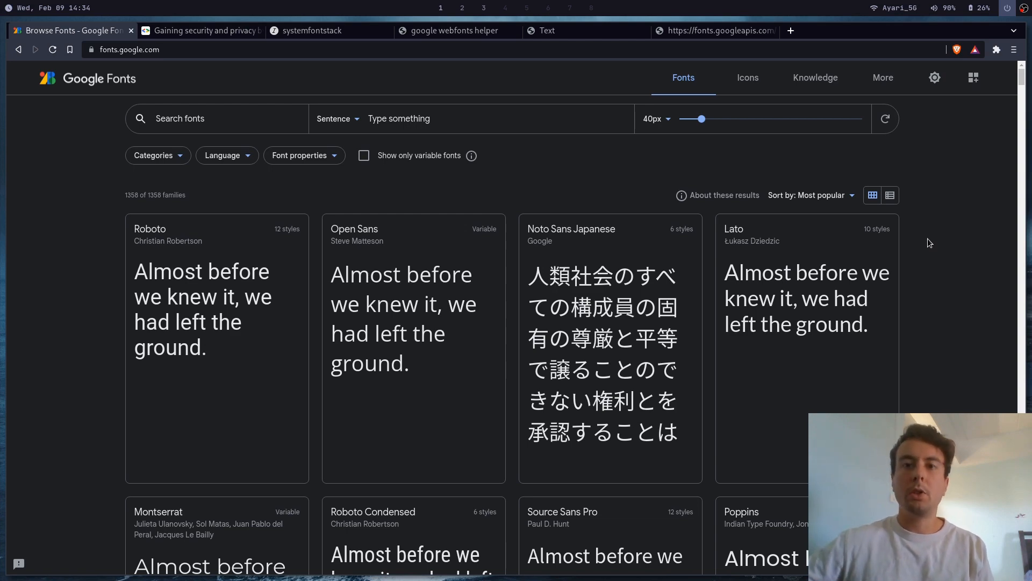
pyautogui.click(715, 30)
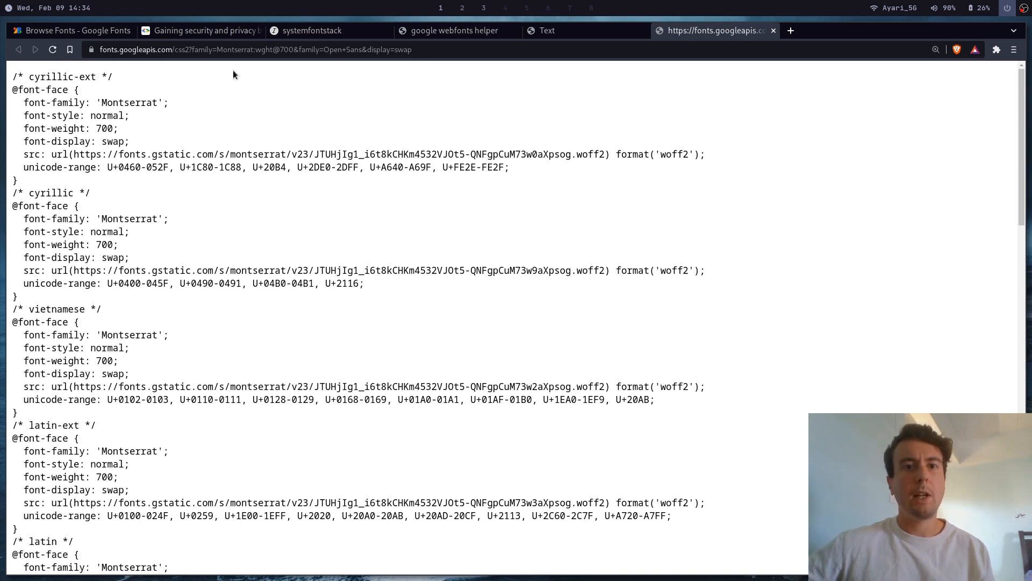
pyautogui.moveTo(185, 145)
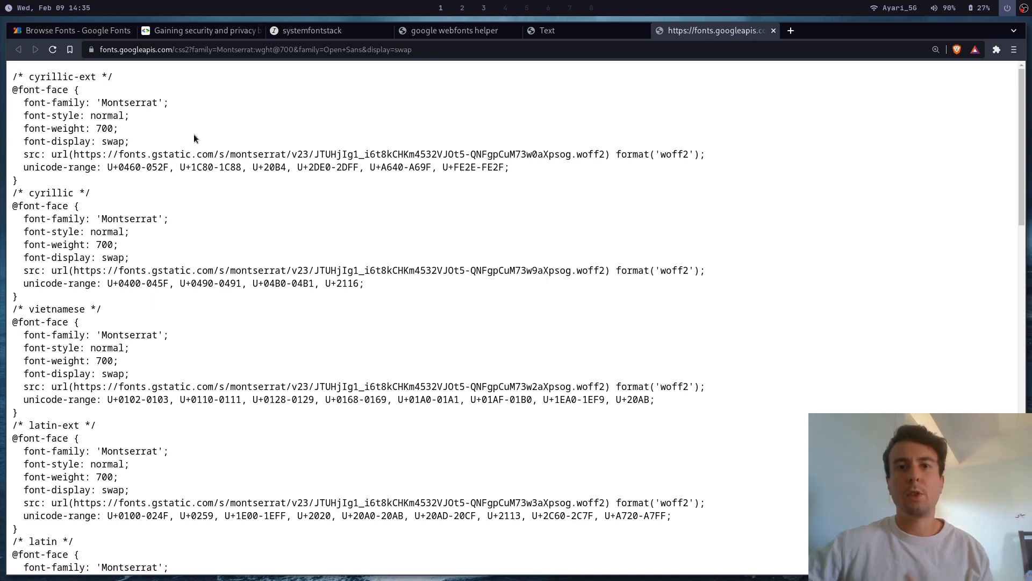
pyautogui.moveTo(158, 154)
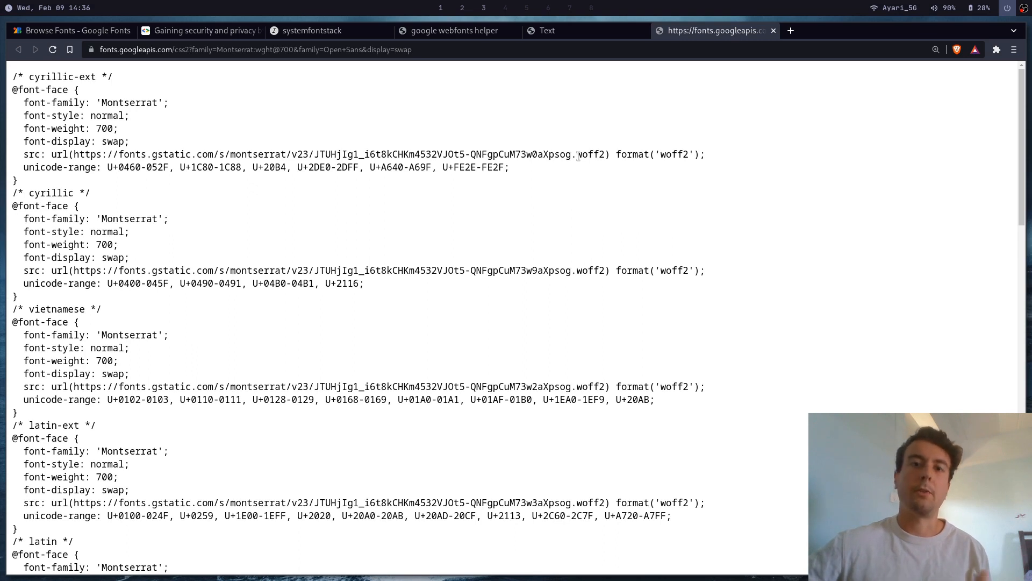
pyautogui.moveTo(462, 127)
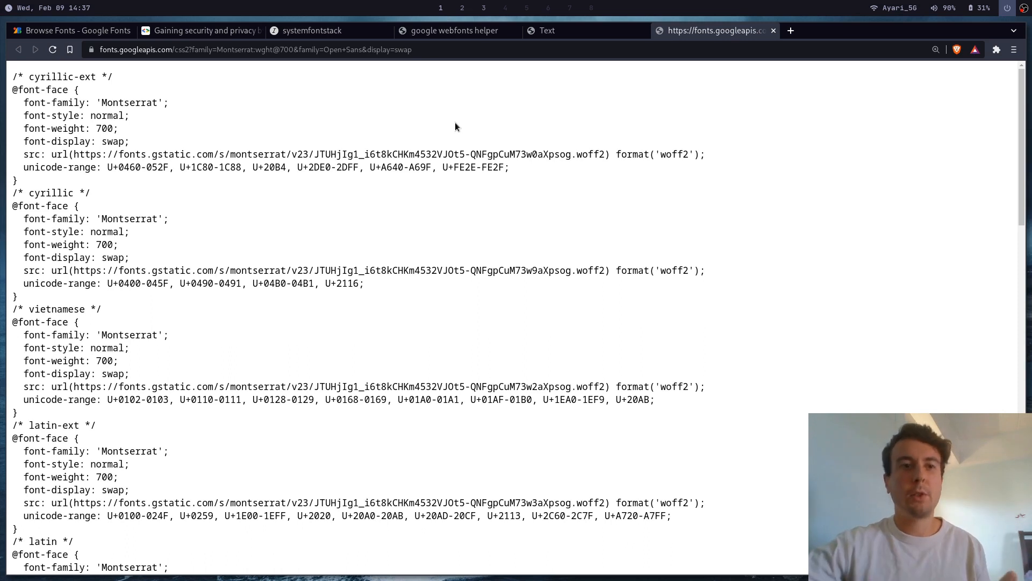
pyautogui.moveTo(232, 62)
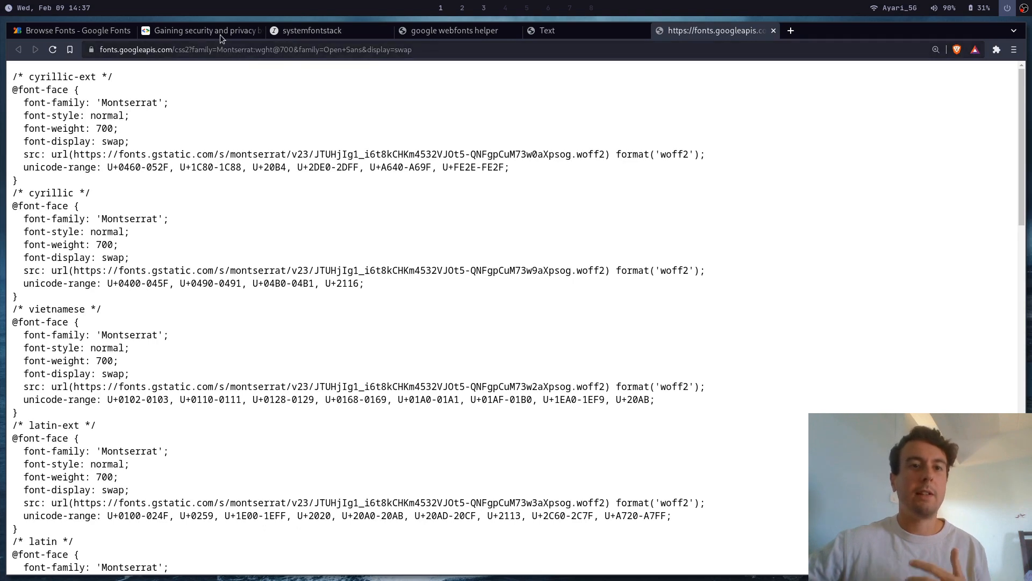
# Step: Show the 'Gaining security and privacy by partitioning the cache' article zoomed in
pyautogui.click(201, 30)
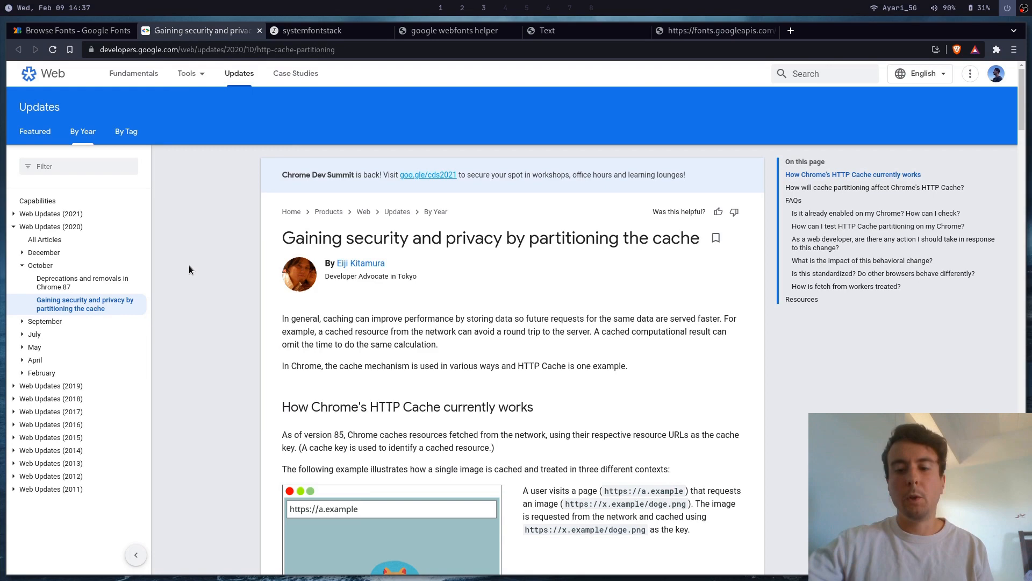
pyautogui.press('ctrl+plus')
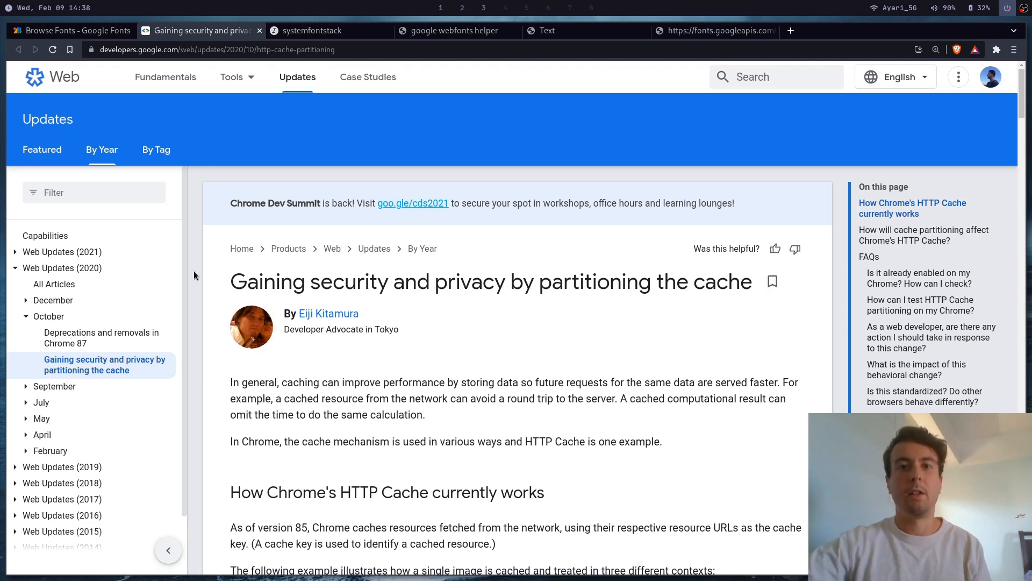
pyautogui.moveTo(196, 293)
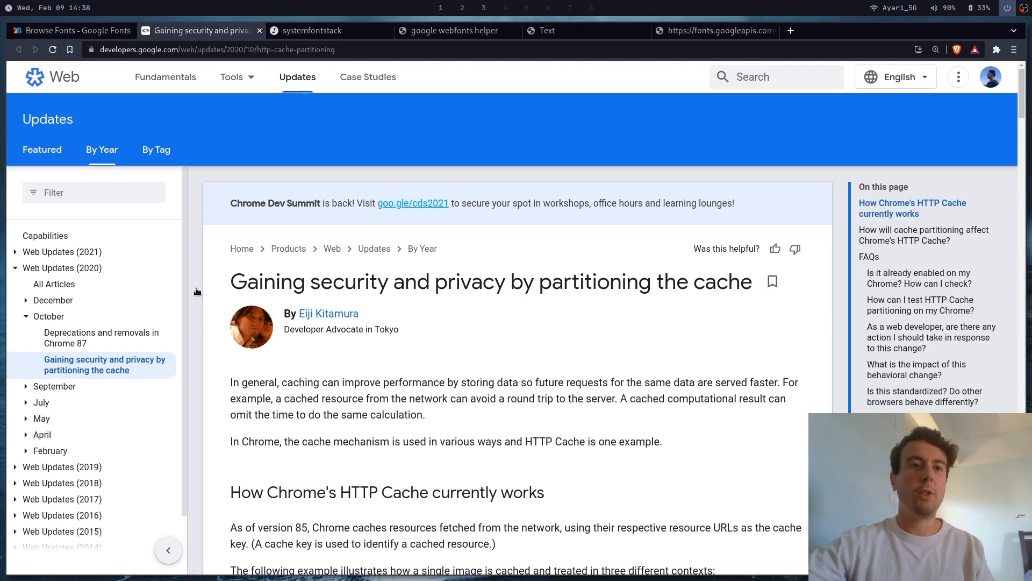
# Step: Go from the Google Fonts catalogue to google-webfonts-helper and browse its font family list
pyautogui.click(68, 30)
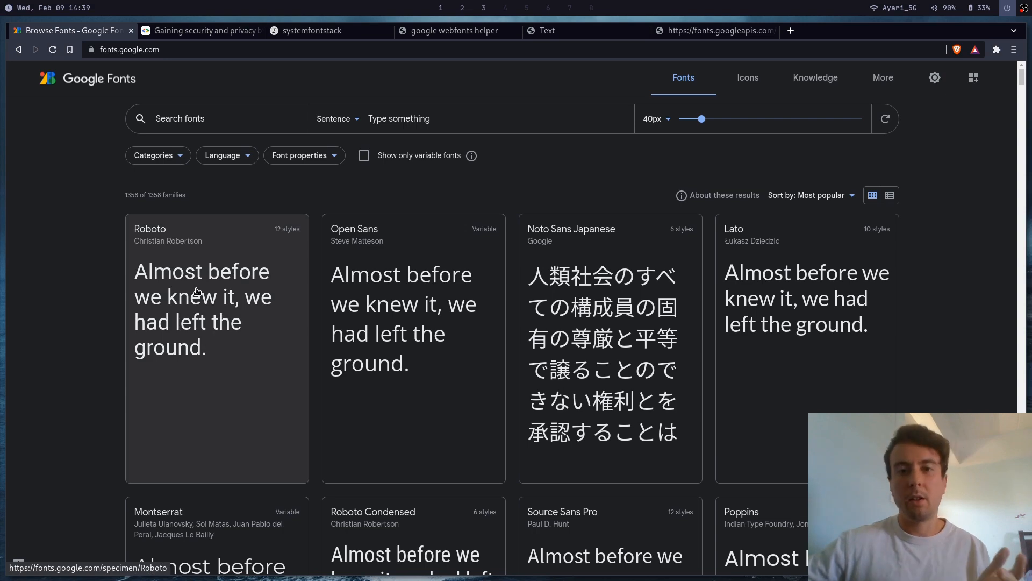
pyautogui.moveTo(354, 183)
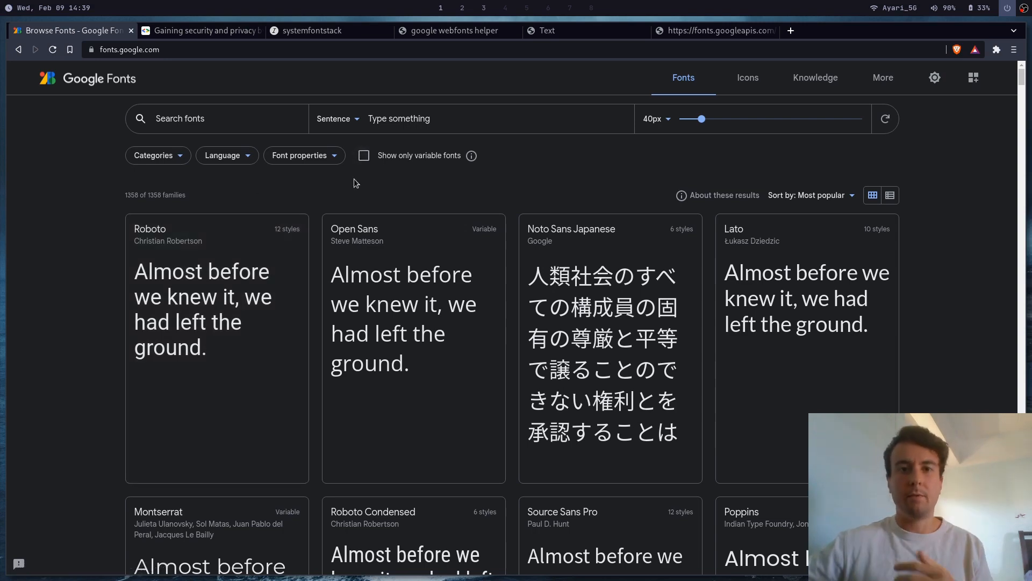
pyautogui.click(452, 30)
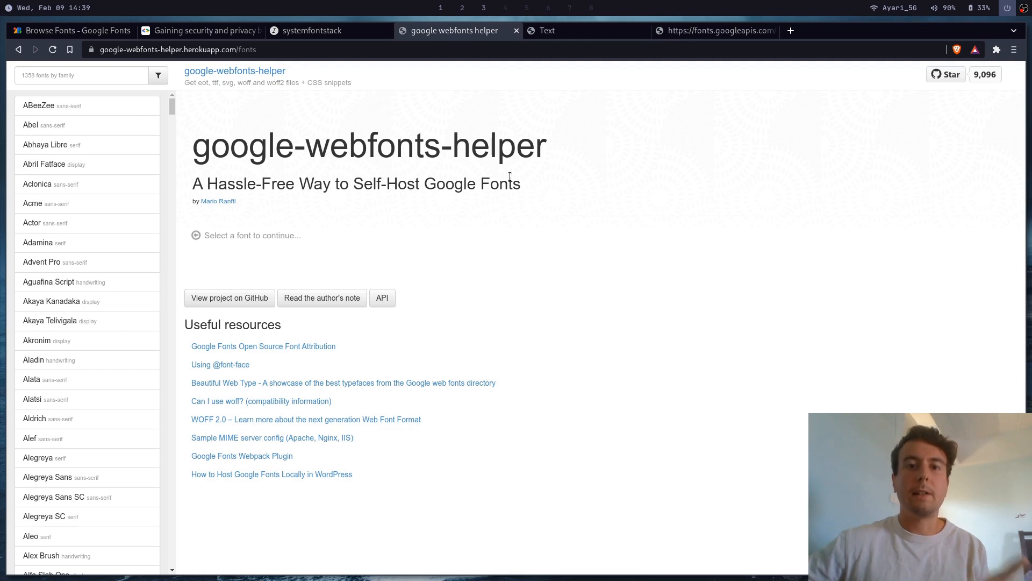
pyautogui.moveTo(234, 71)
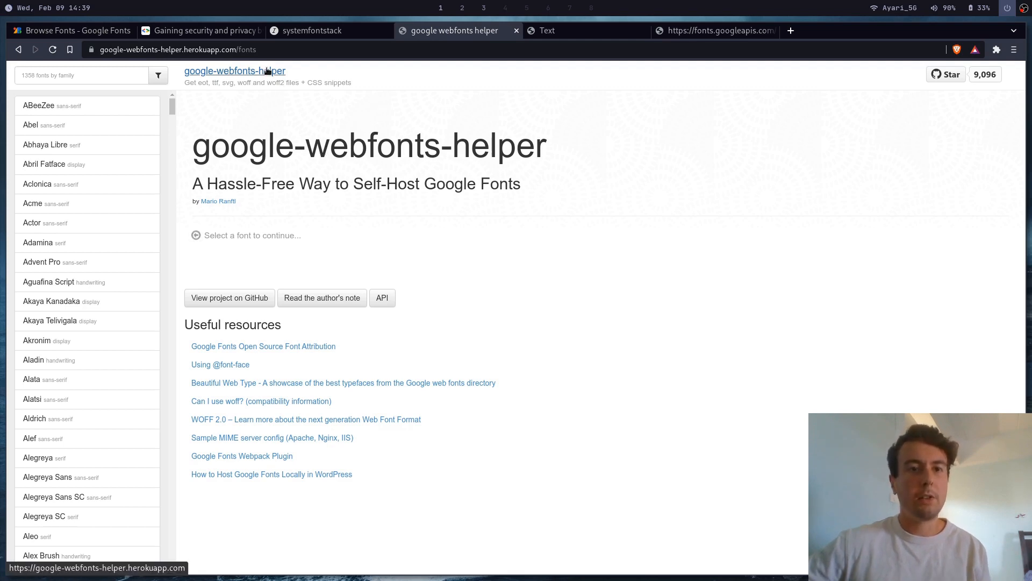
pyautogui.moveTo(948, 119)
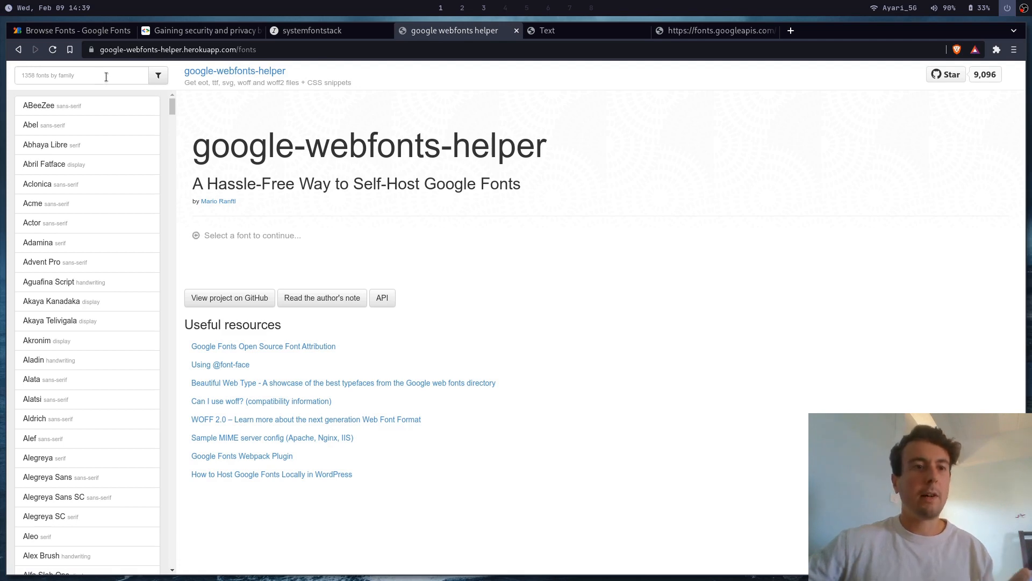
pyautogui.scroll(-3)
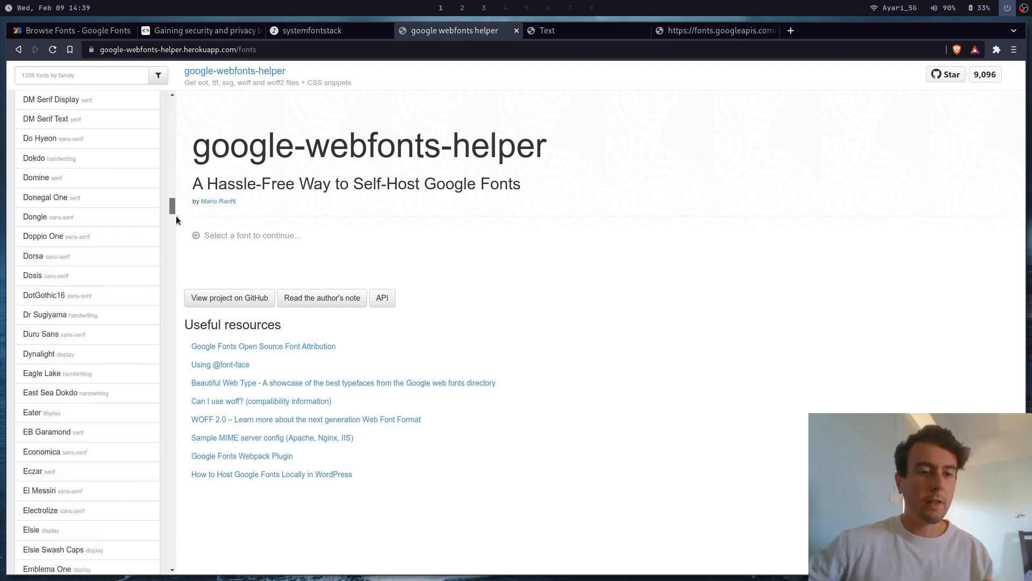
pyautogui.scroll(-3)
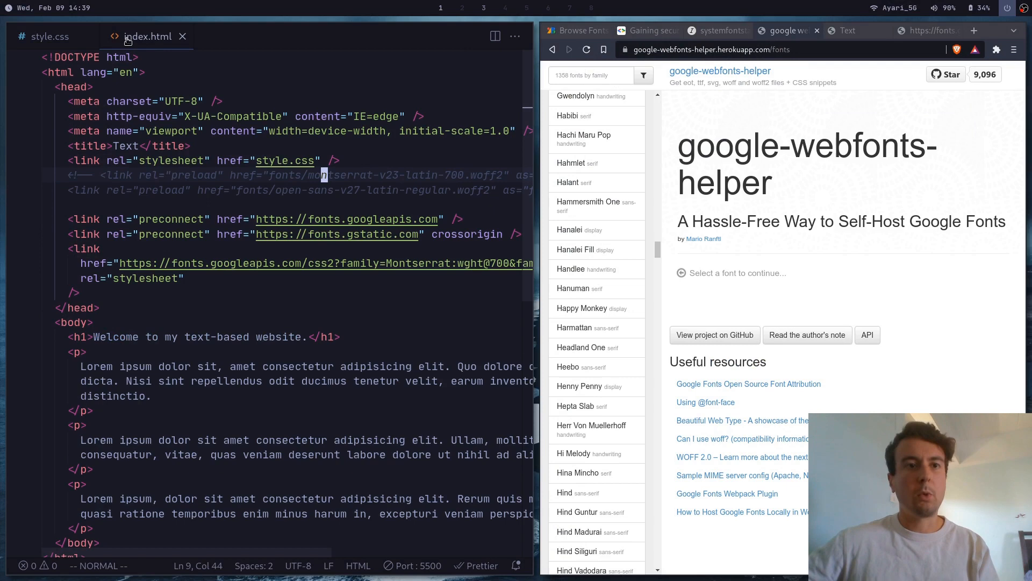
# Step: Show the local Text website preview beside index.html with the Google Fonts links removed
pyautogui.click(147, 36)
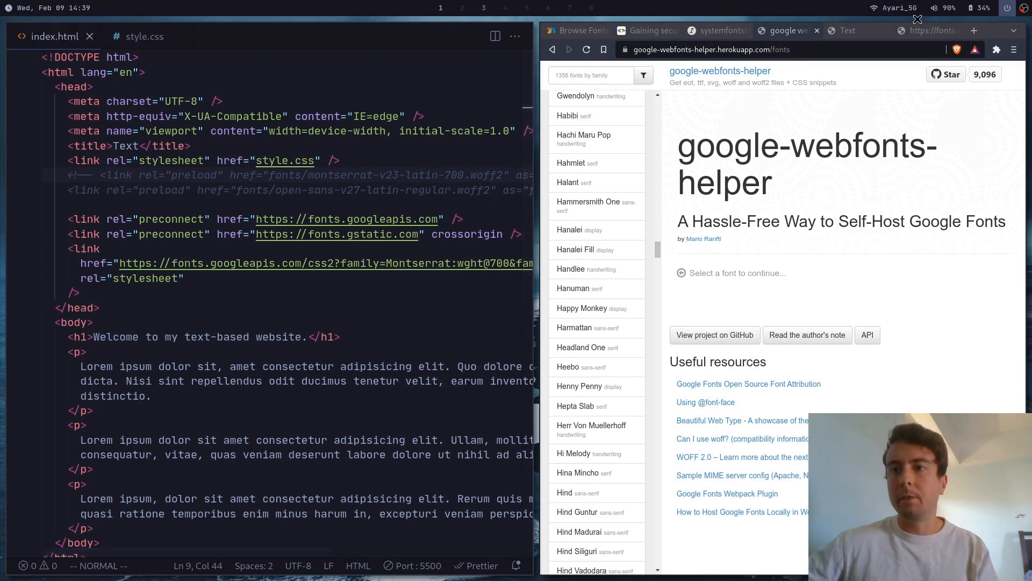
pyautogui.click(847, 30)
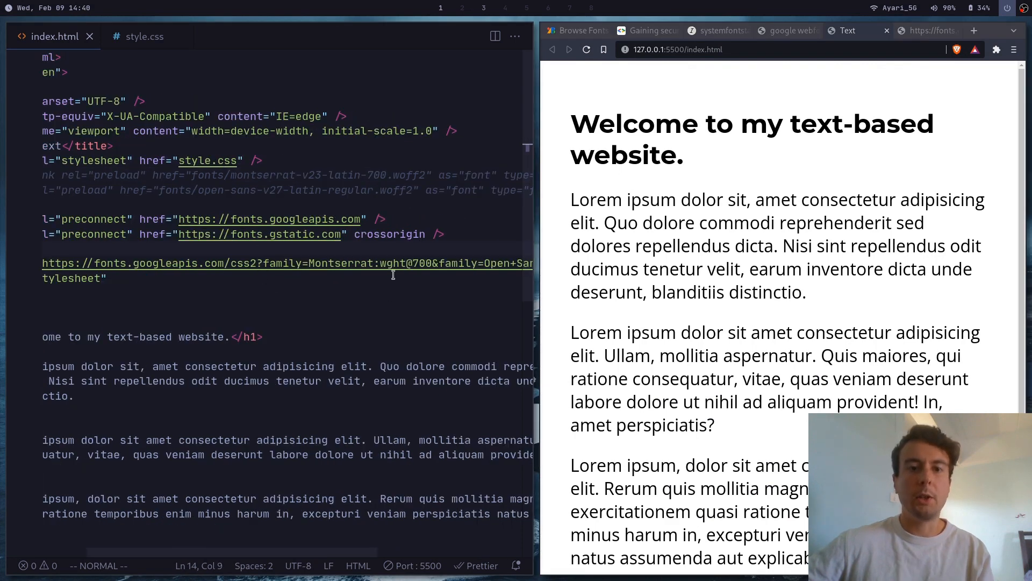
pyautogui.hscroll(3)
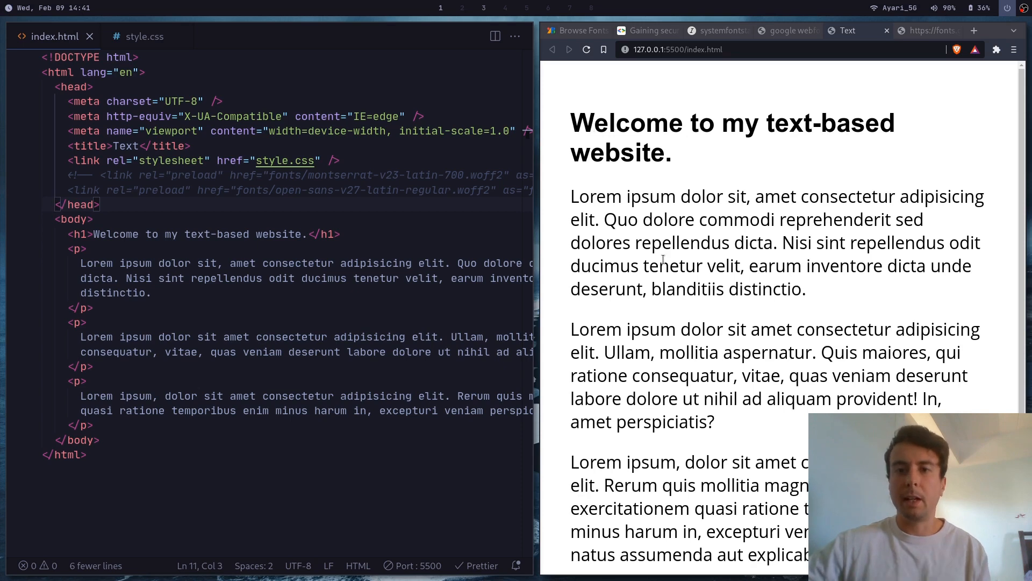
pyautogui.moveTo(570, 124)
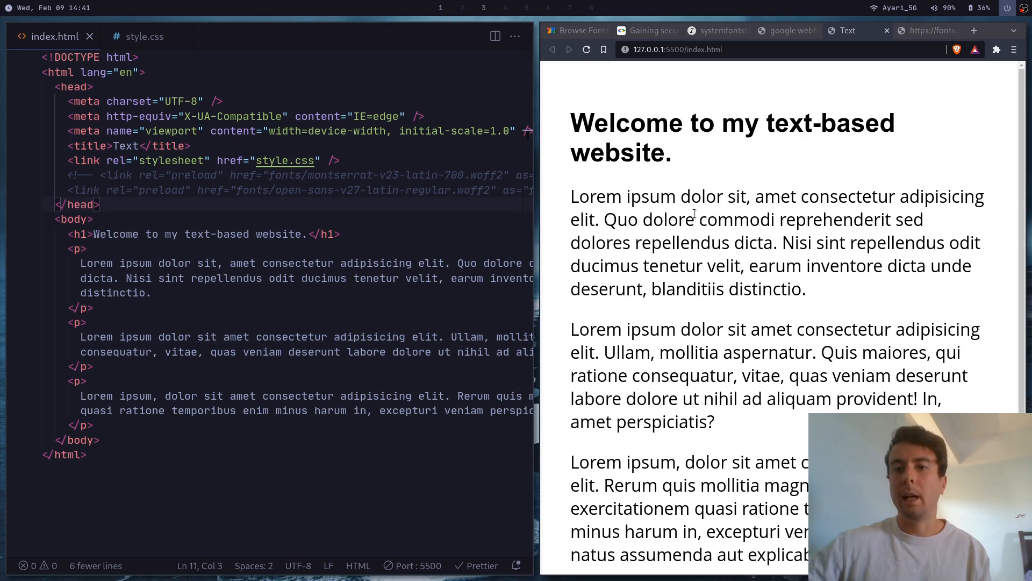
pyautogui.moveTo(761, 243)
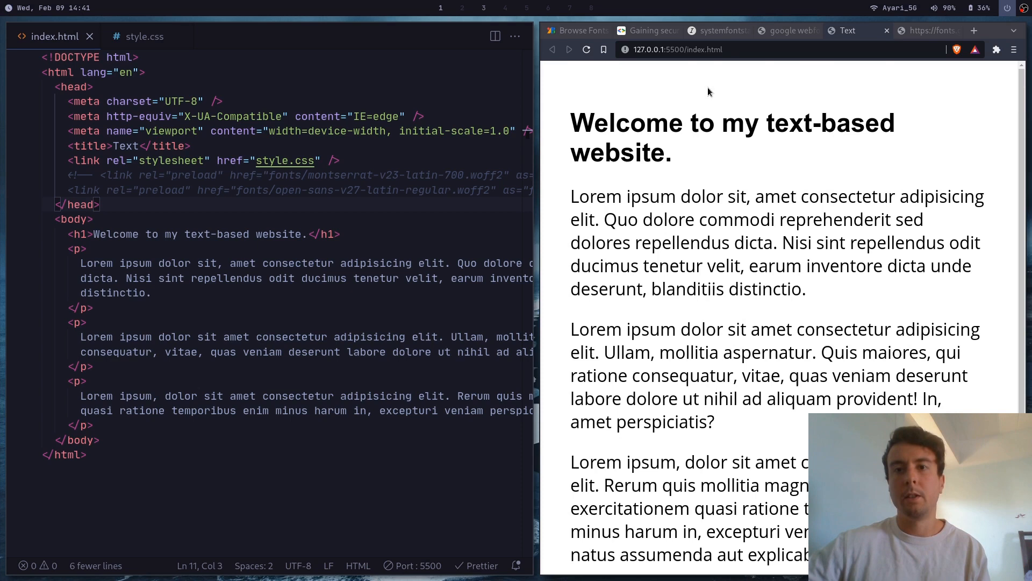
# Step: Review the basic sans-serif stack on systemfontstack.com, then return to google-webfonts-helper
pyautogui.click(717, 30)
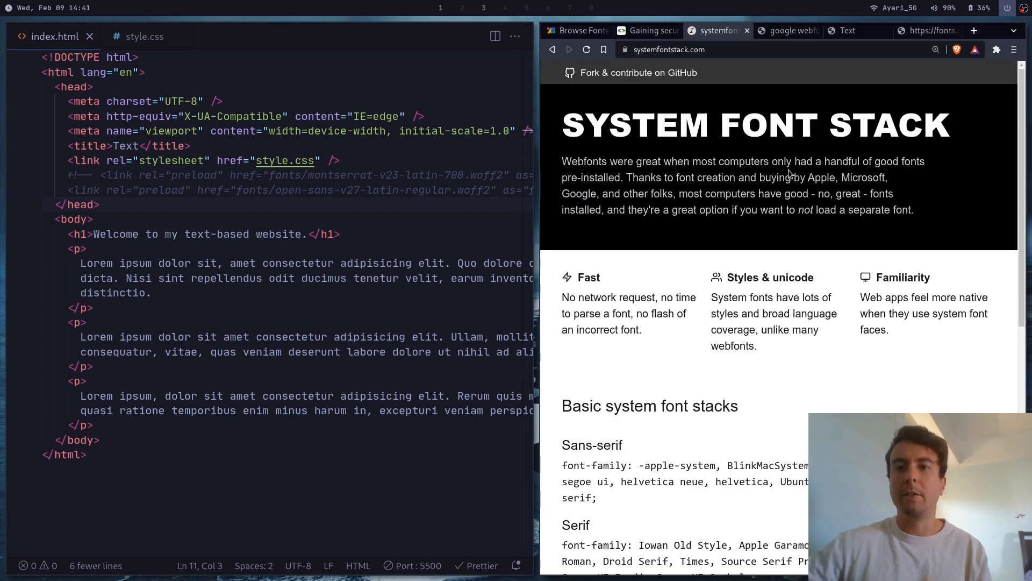
pyautogui.moveTo(742, 227)
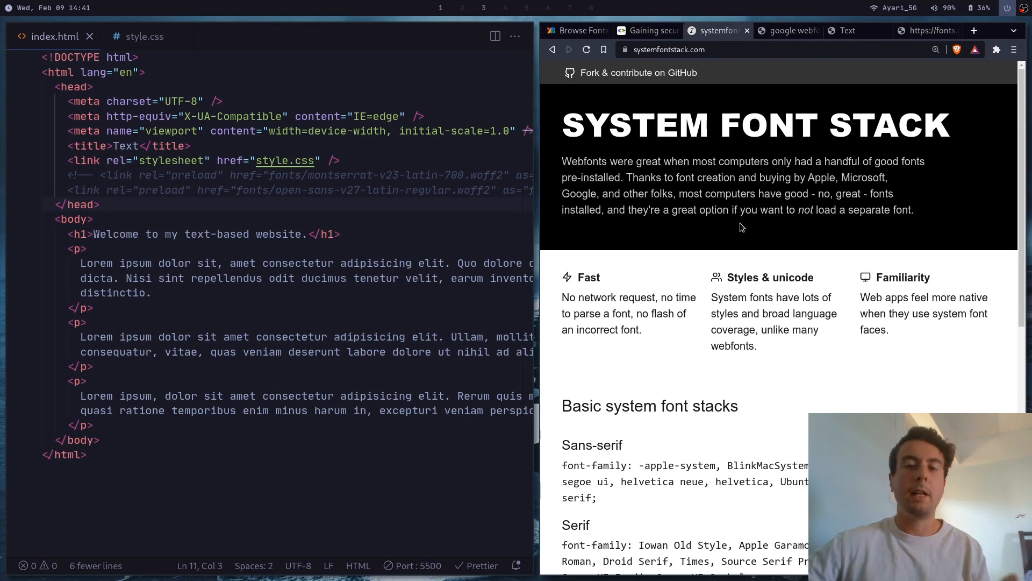
pyautogui.moveTo(659, 225)
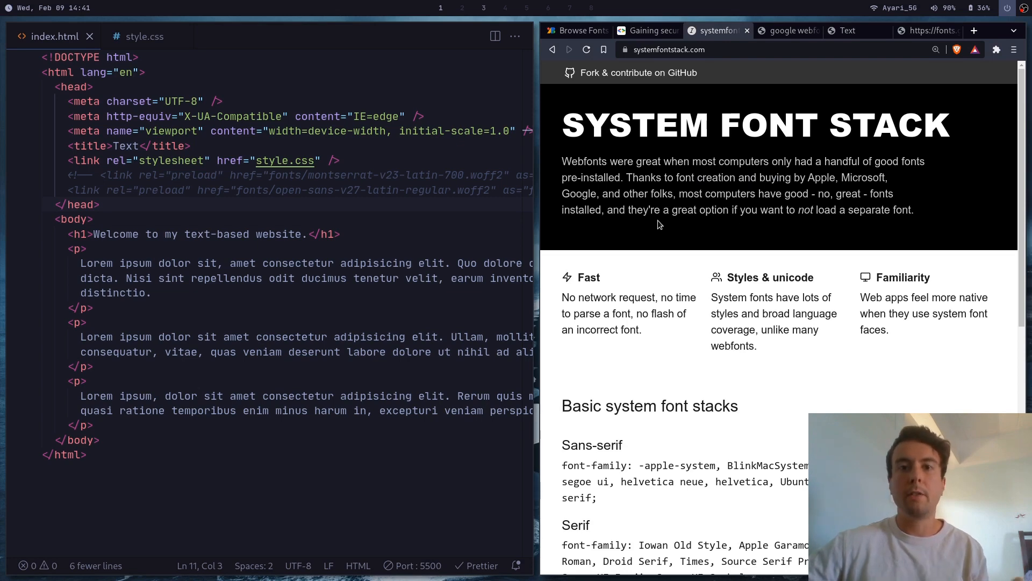
pyautogui.scroll(-3)
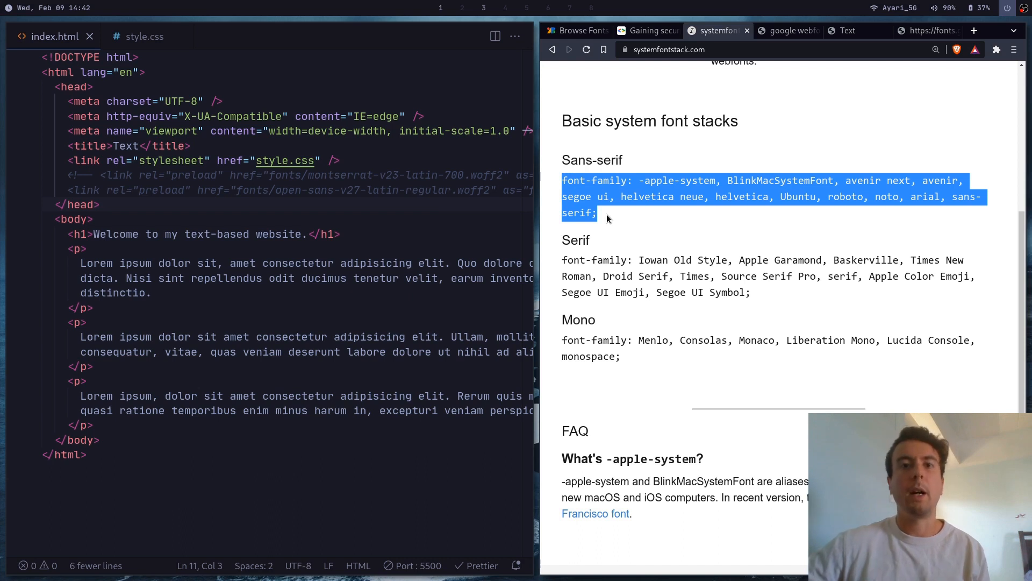
pyautogui.moveTo(606, 217)
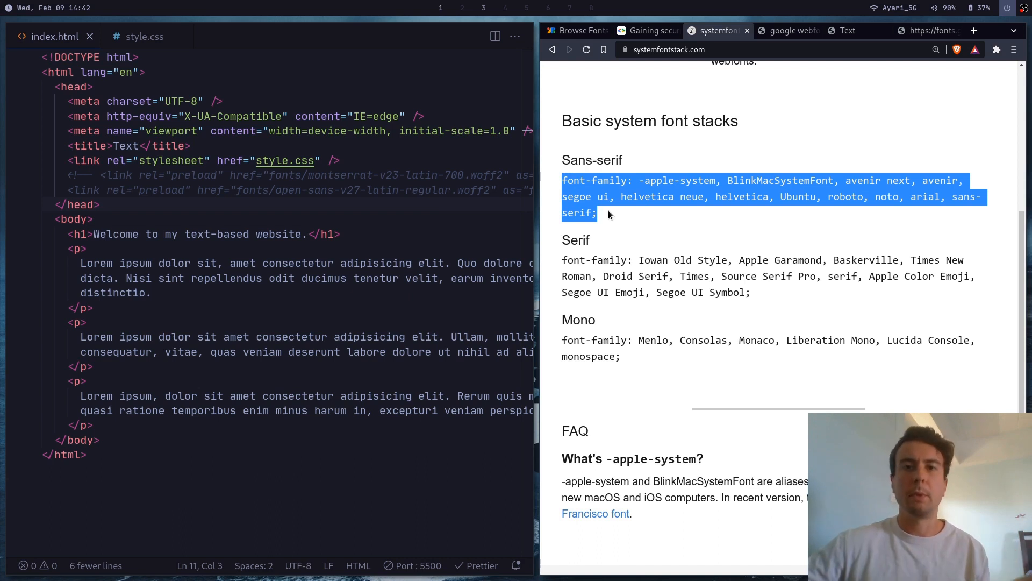
pyautogui.click(617, 217)
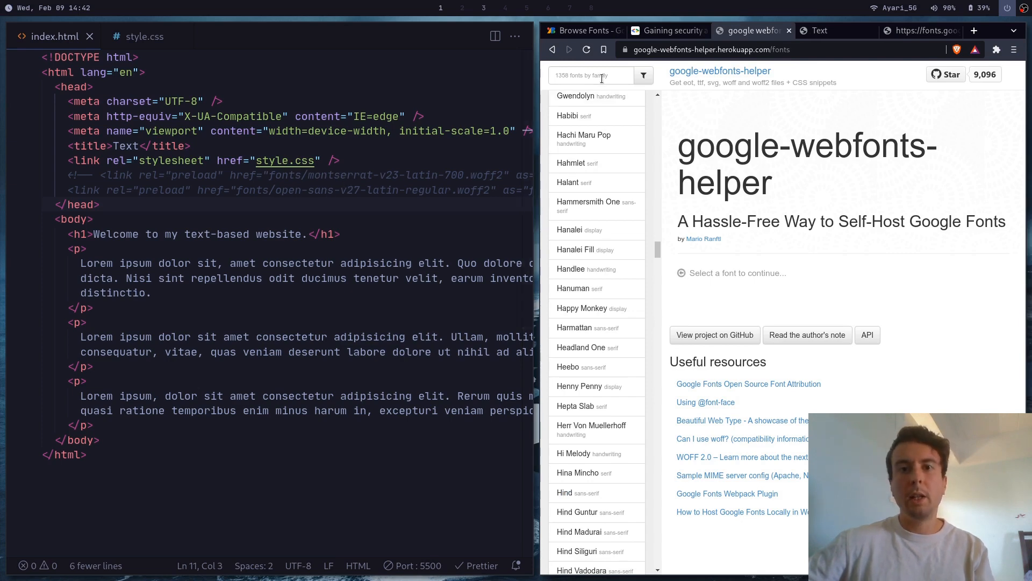
# Step: Search 'montser' and select the Montserrat font family
pyautogui.click(591, 75)
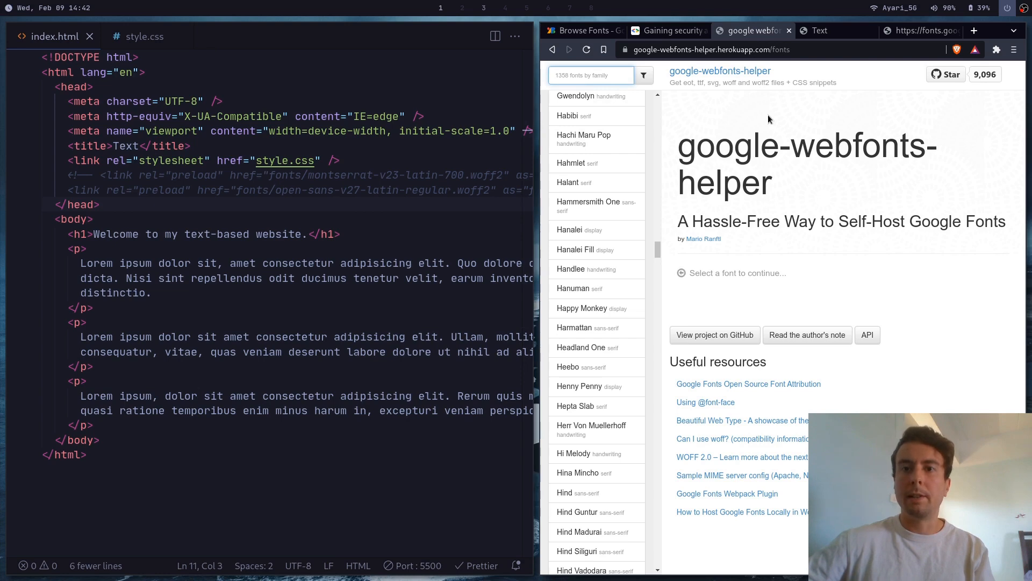
pyautogui.write('montser')
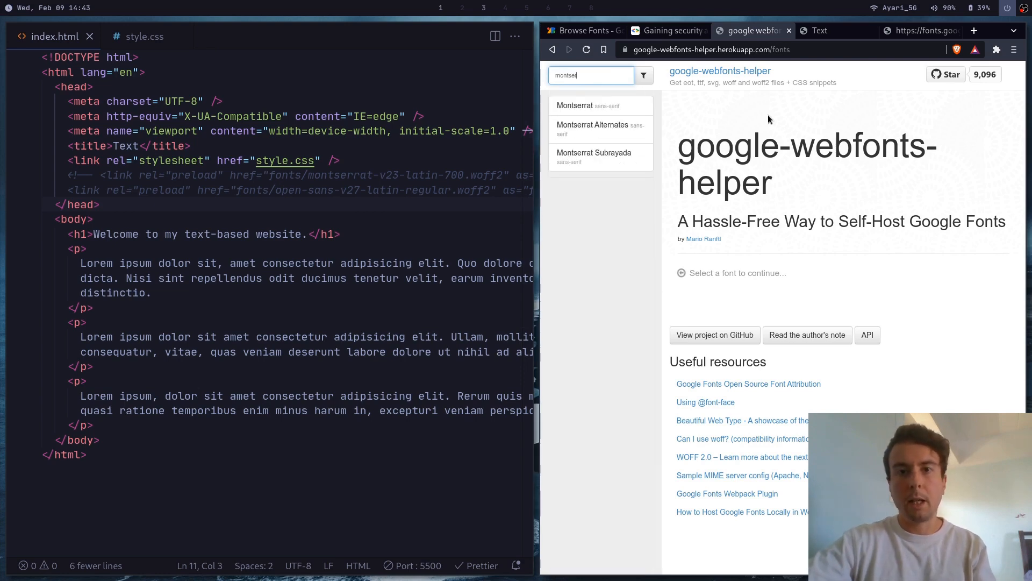
pyautogui.click(577, 105)
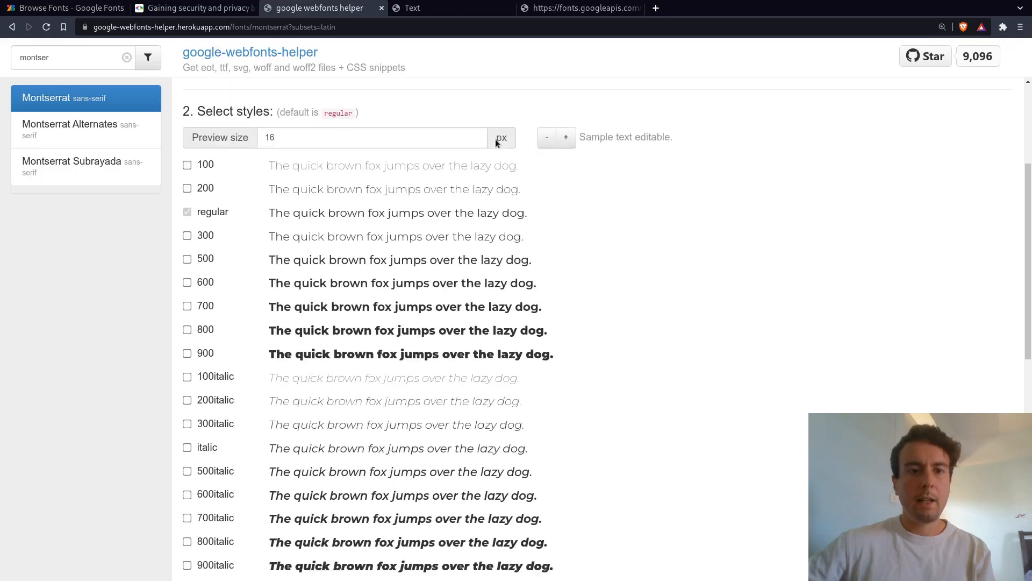
# Step: Choose weight 700 and show the Modern Browsers CSS snippet (woff2 and woff only)
pyautogui.scroll(-3)
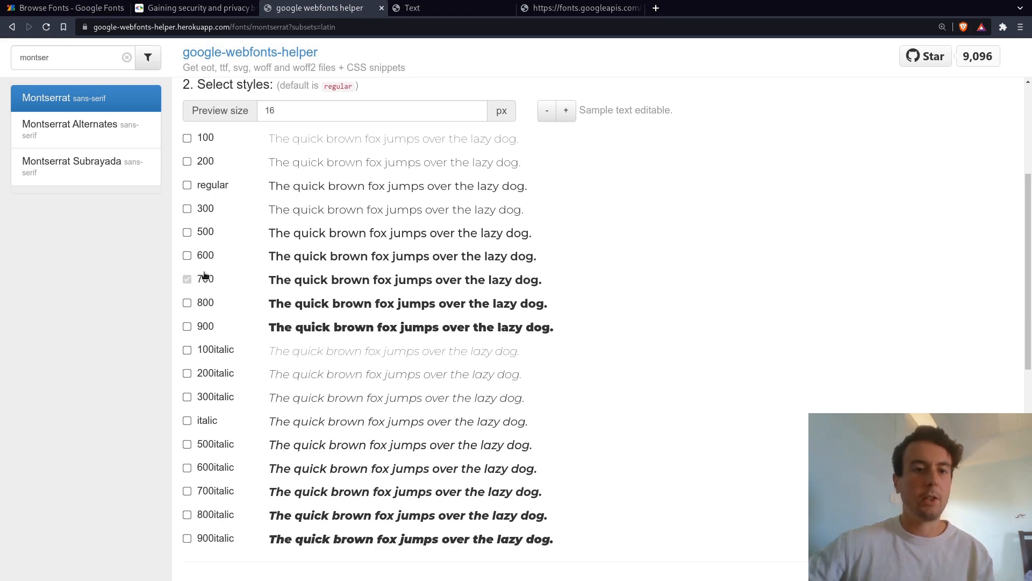
pyautogui.scroll(-3)
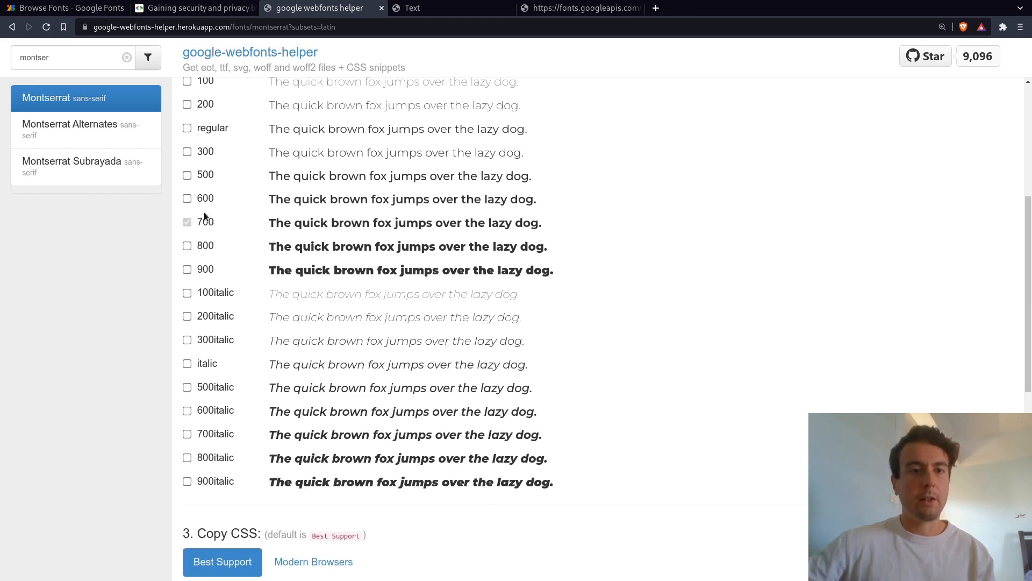
pyautogui.scroll(-3)
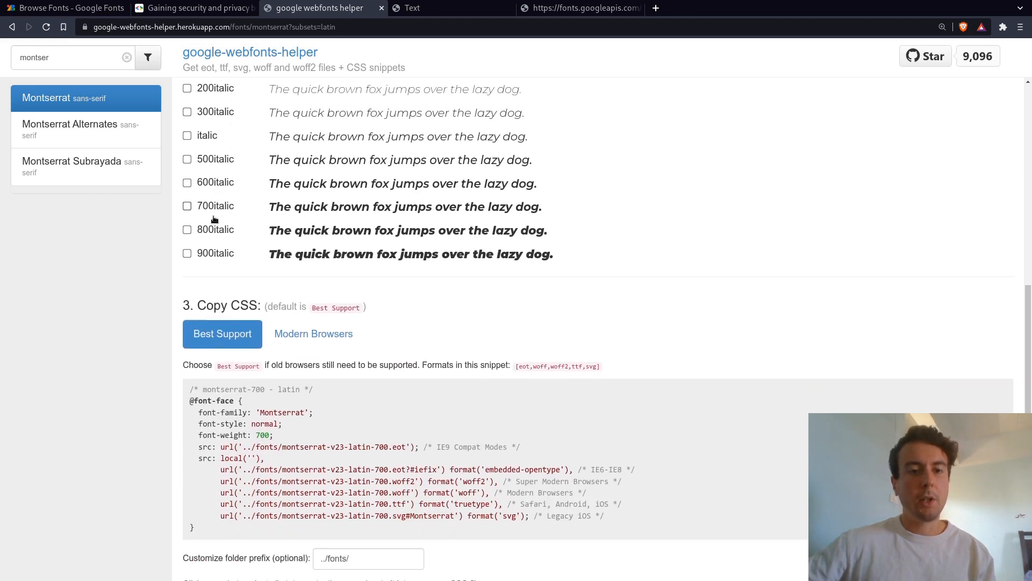
pyautogui.scroll(-3)
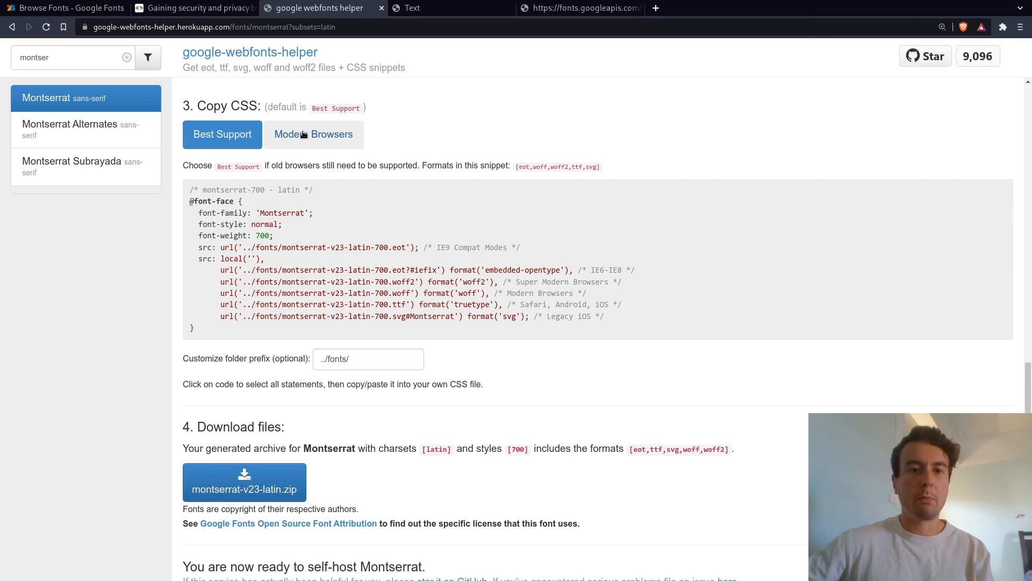
pyautogui.click(314, 134)
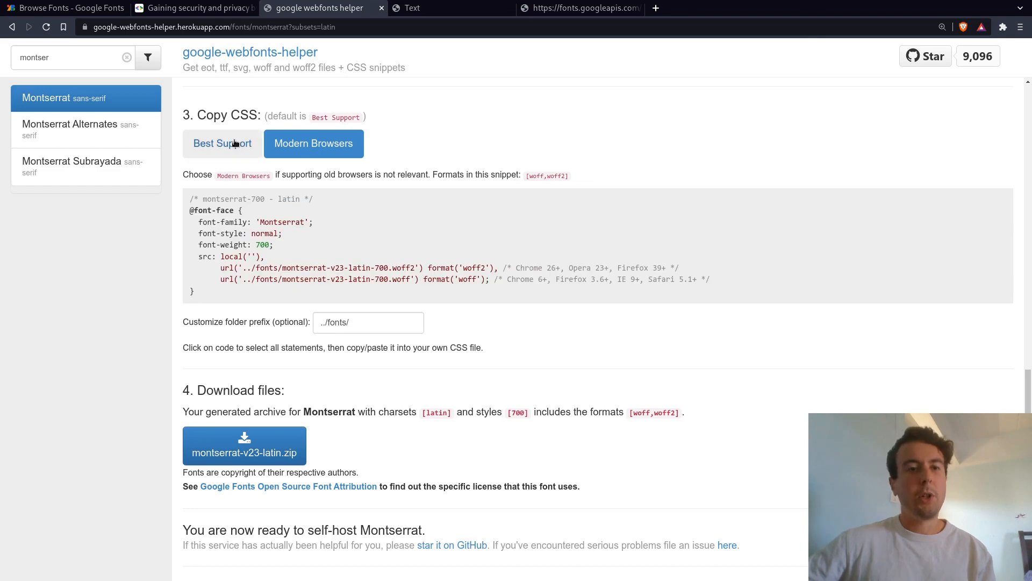
pyautogui.click(223, 143)
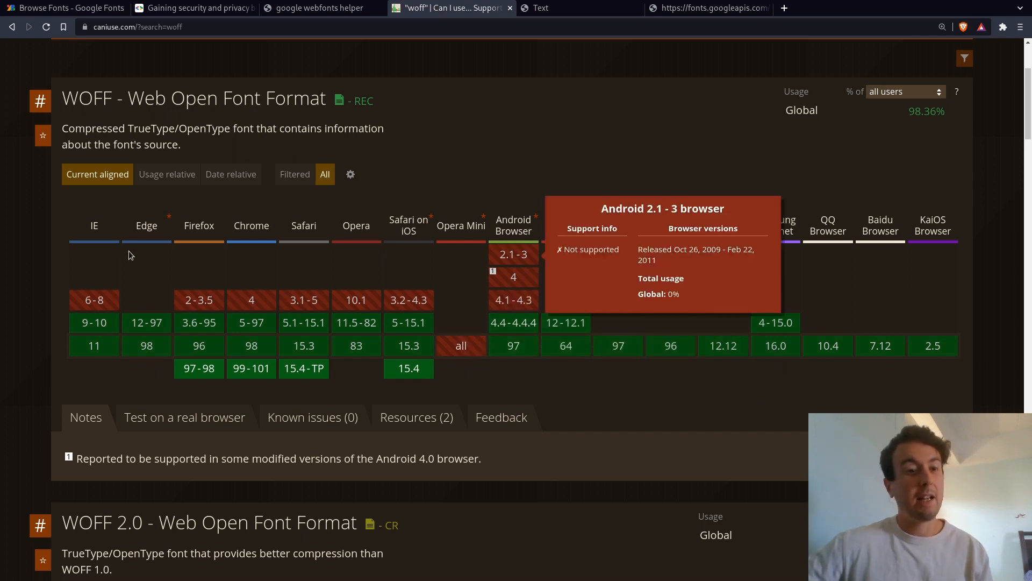
pyautogui.moveTo(94, 300)
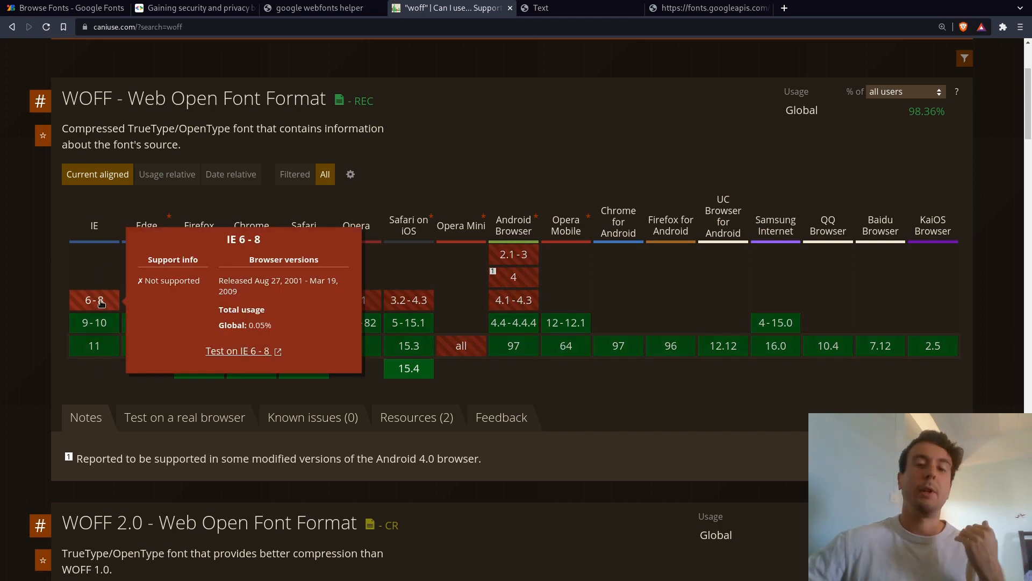
# Step: Return from Can I use's WOFF support table to the Montserrat helper page
pyautogui.click(319, 7)
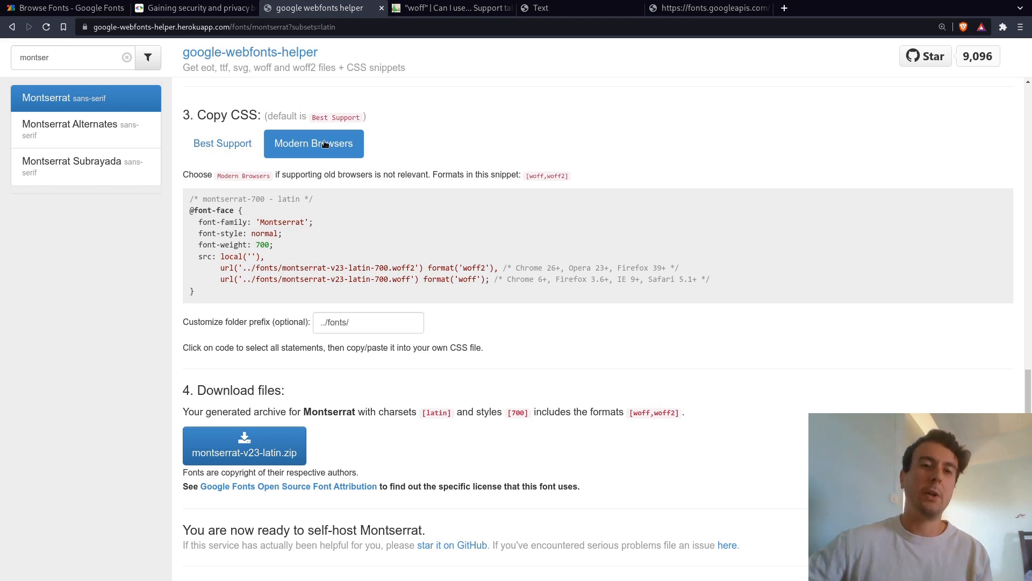
# Step: Set the folder prefix to 'fonts/' and download the montserrat-v23-latin.zip archive
pyautogui.click(368, 321)
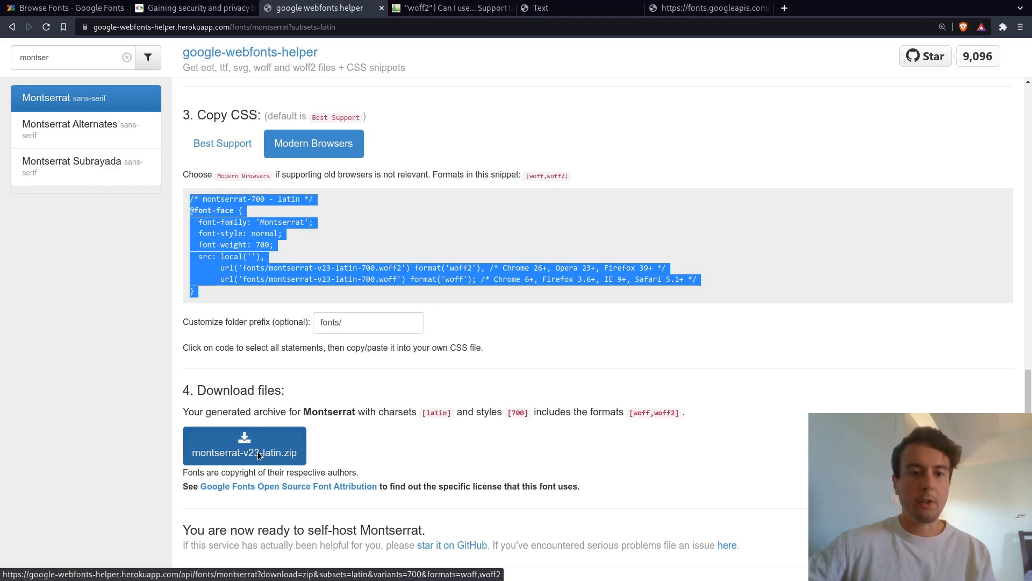
pyautogui.click(245, 445)
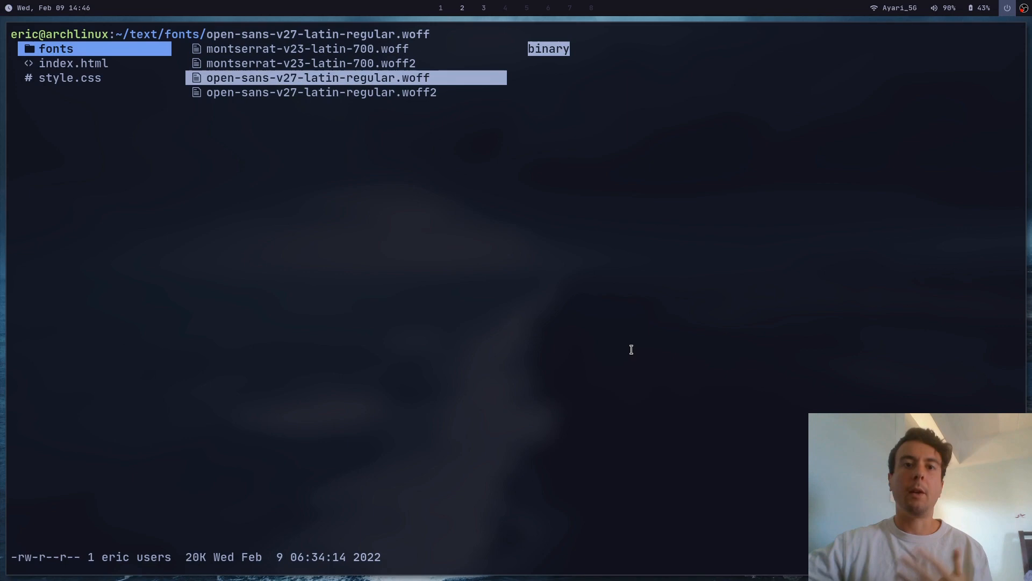
# Step: Leave the file manager's fonts folder and return to VS Code
pyautogui.press('down')
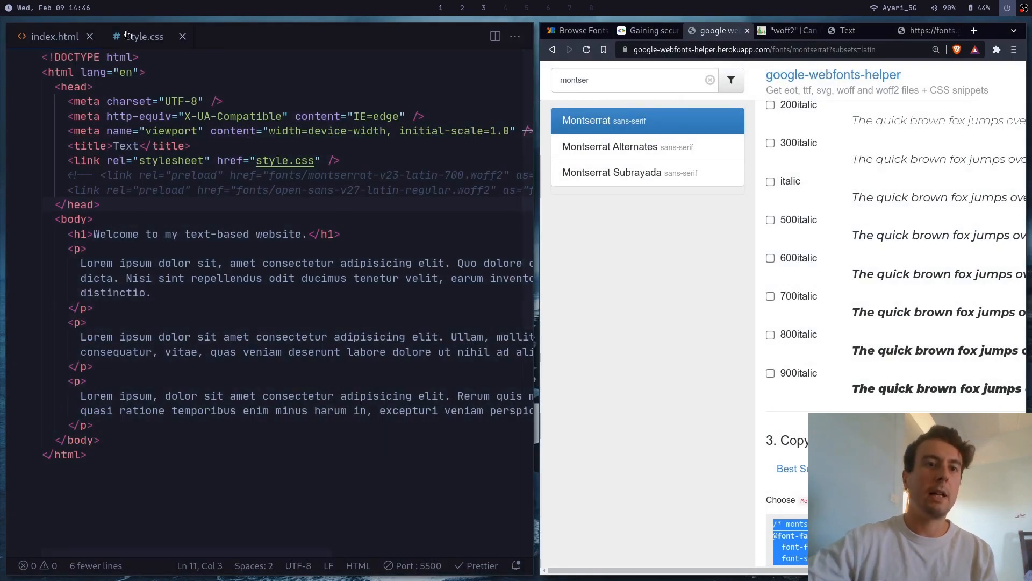
pyautogui.click(139, 37)
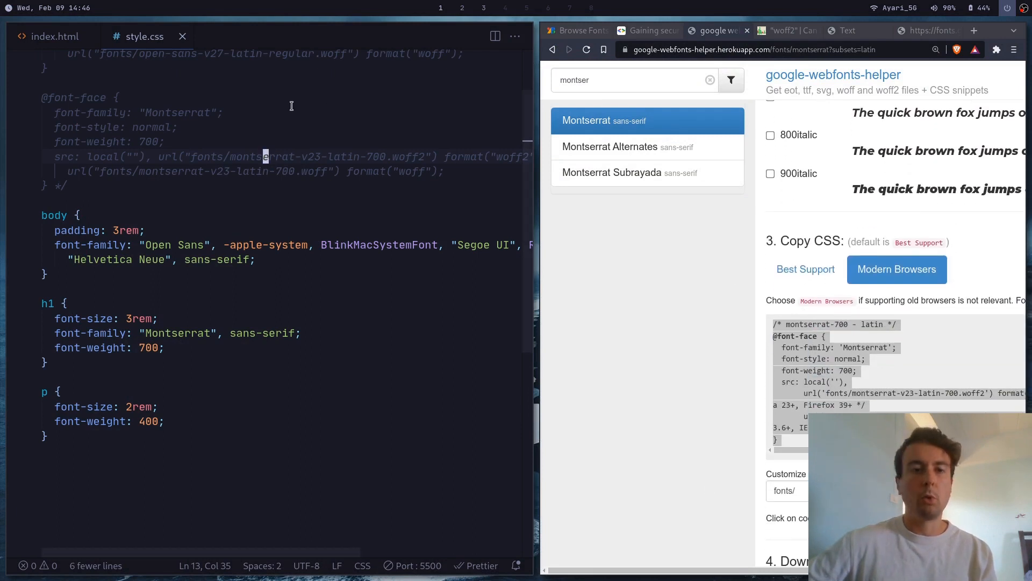
pyautogui.click(220, 171)
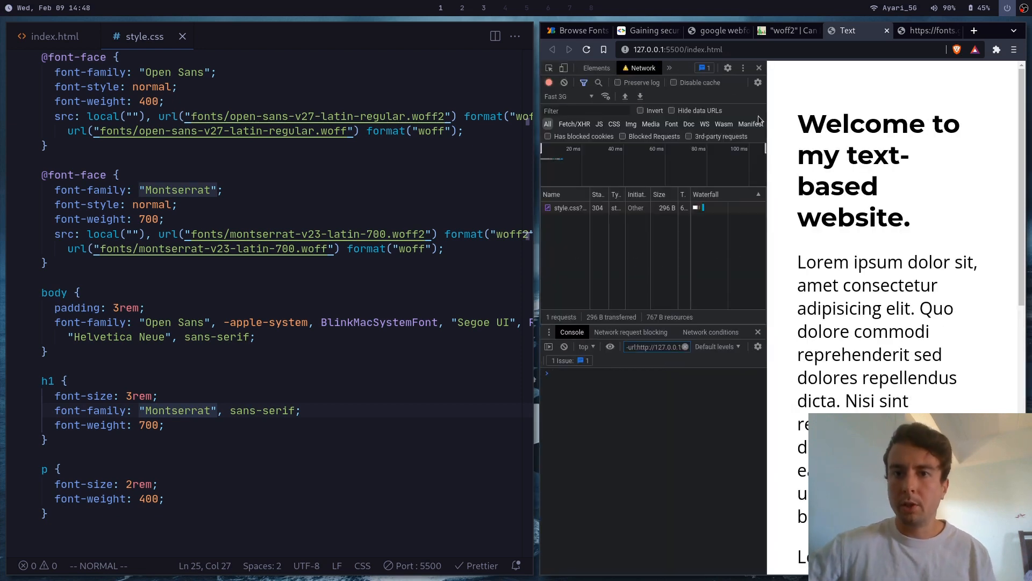
# Step: Throttle the preview's network to Slow 3G and reload so both local woff2 fonts are fetched
pyautogui.click(585, 109)
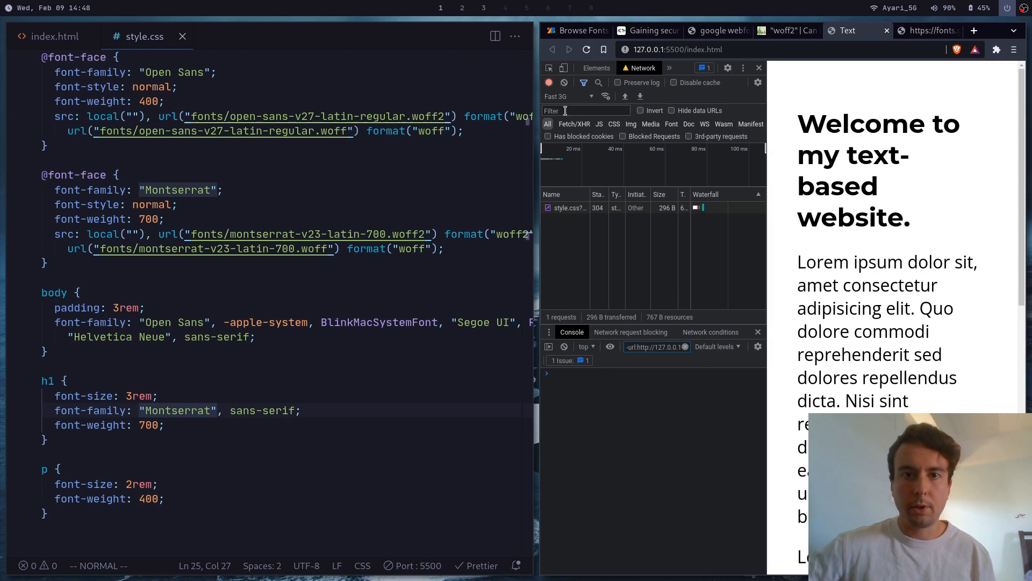
pyautogui.click(568, 96)
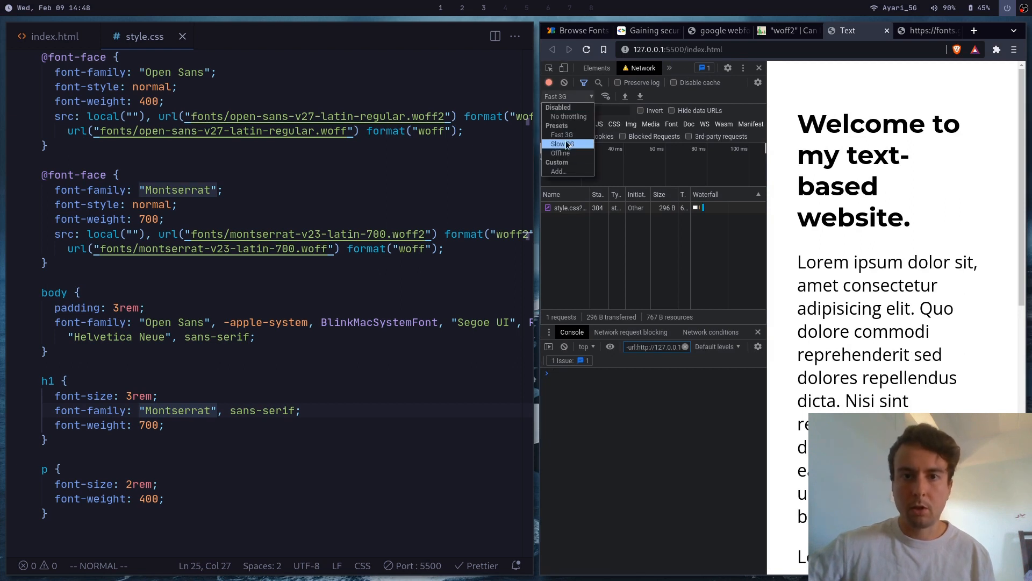
pyautogui.click(563, 143)
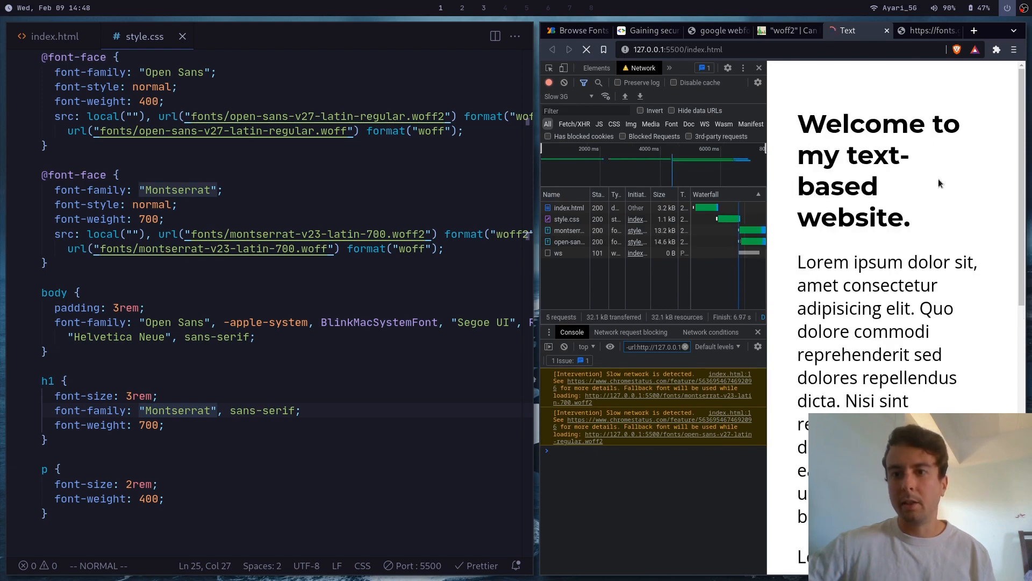
pyautogui.click(586, 49)
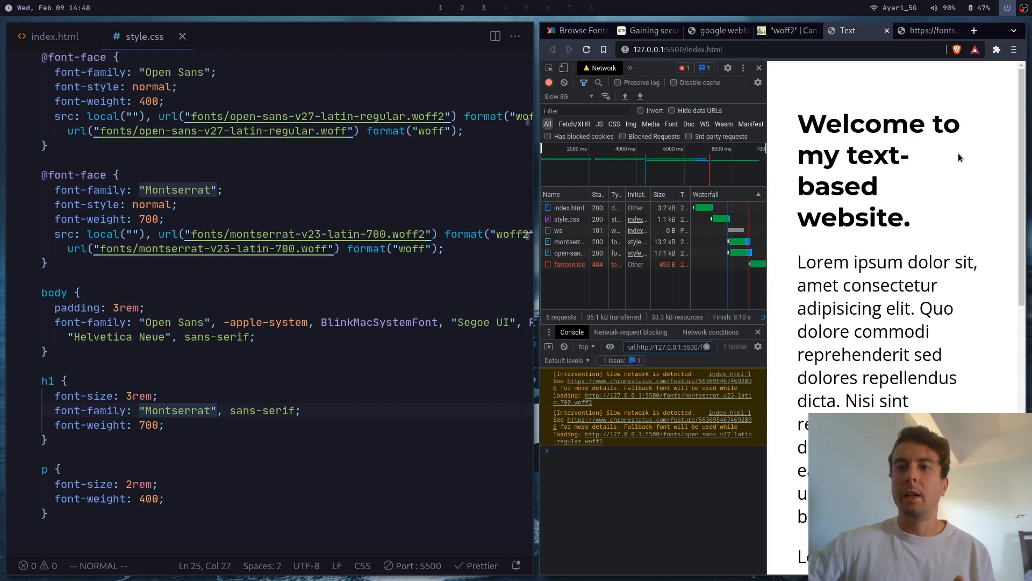
pyautogui.moveTo(924, 165)
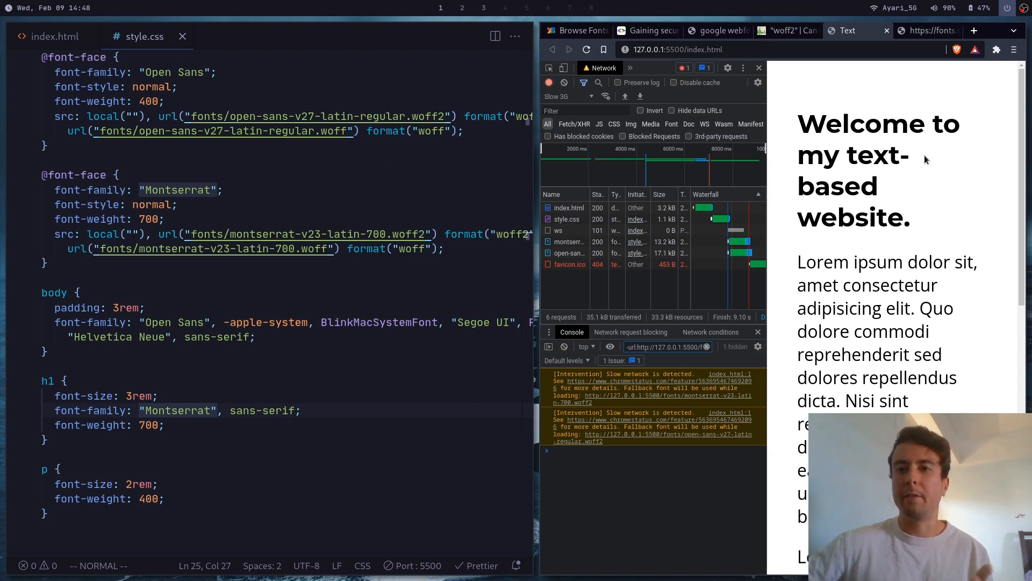
pyautogui.moveTo(933, 151)
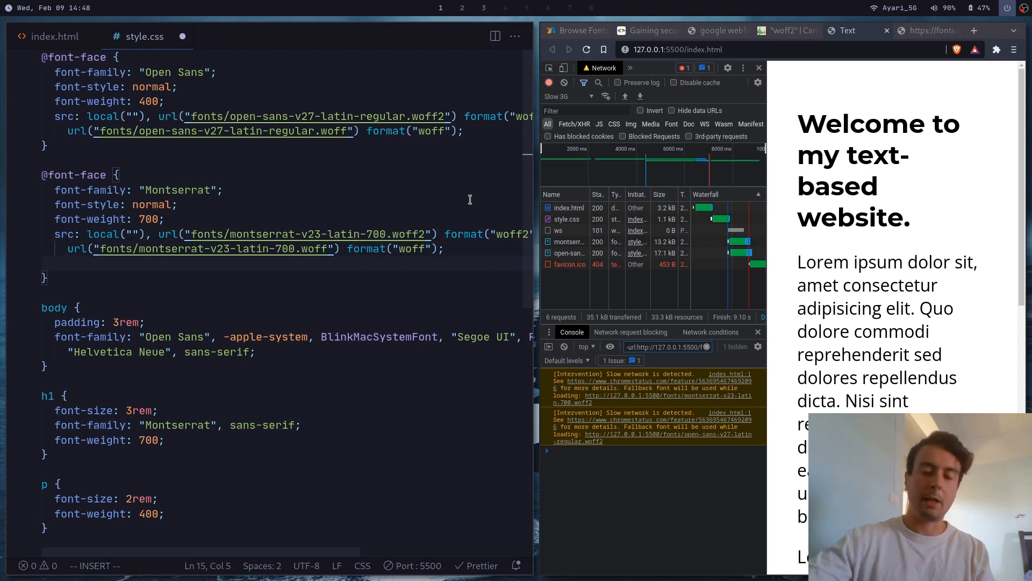
pyautogui.write('font-')
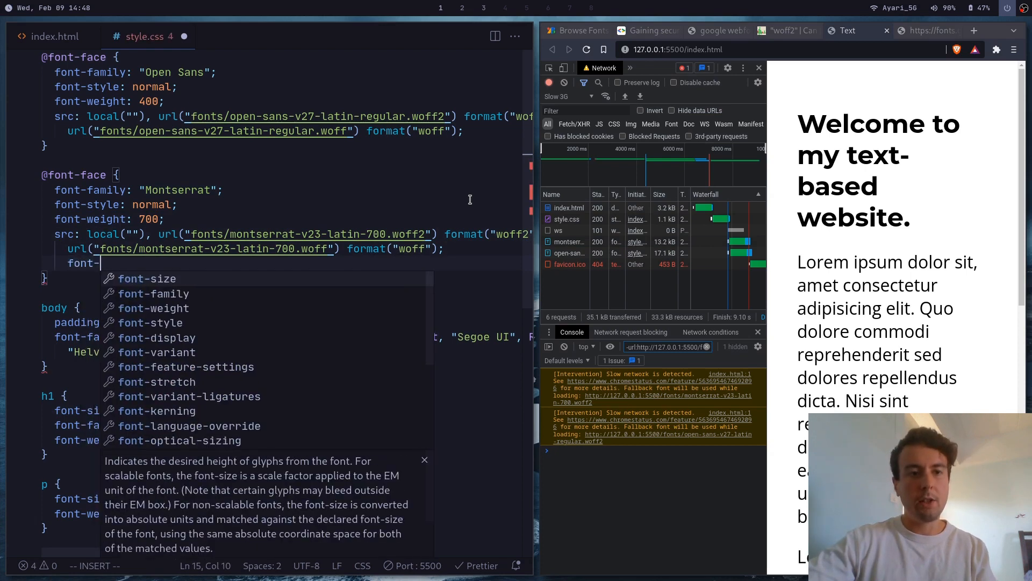
pyautogui.write('display: block;')
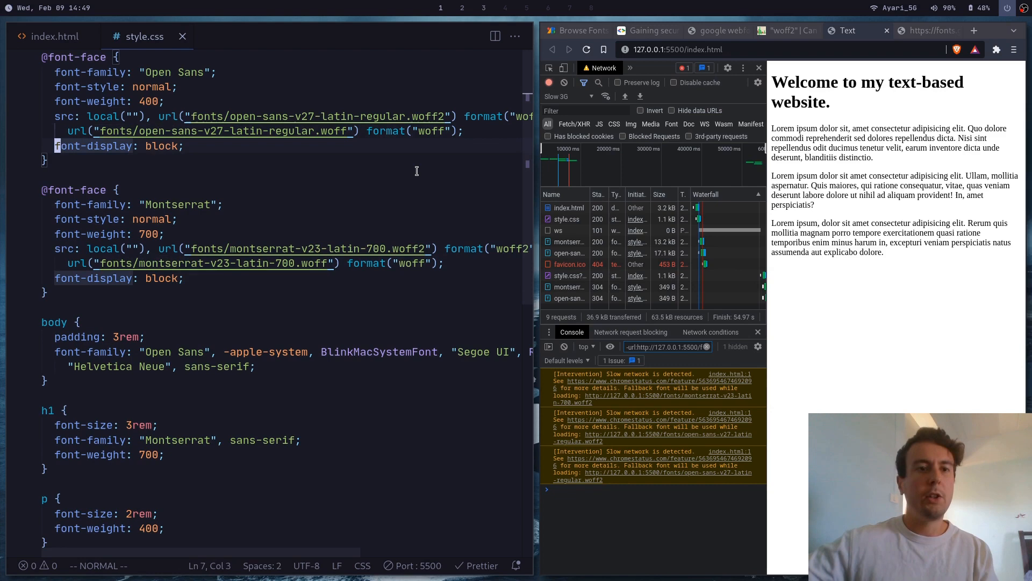
pyautogui.click(586, 50)
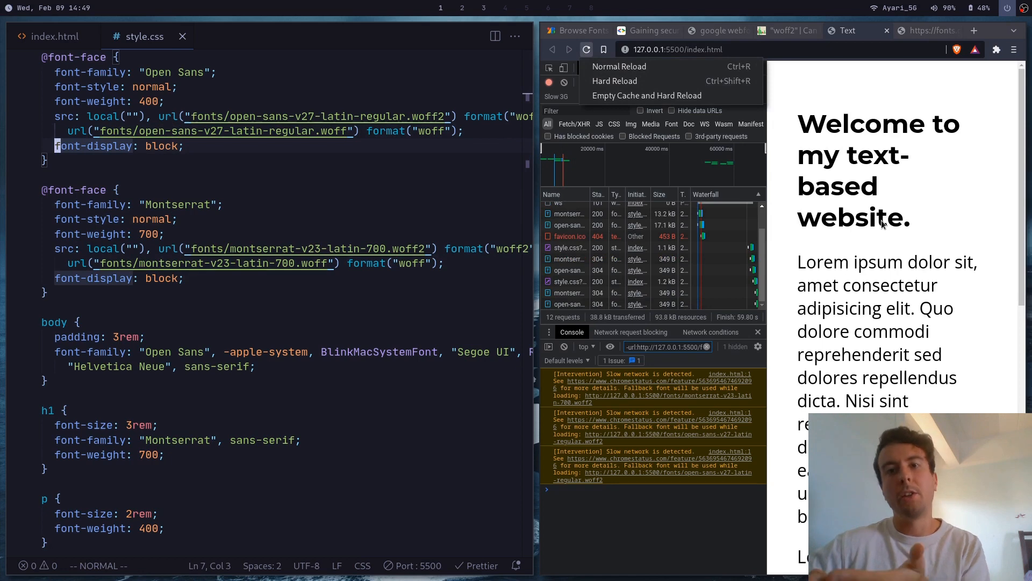
pyautogui.click(756, 171)
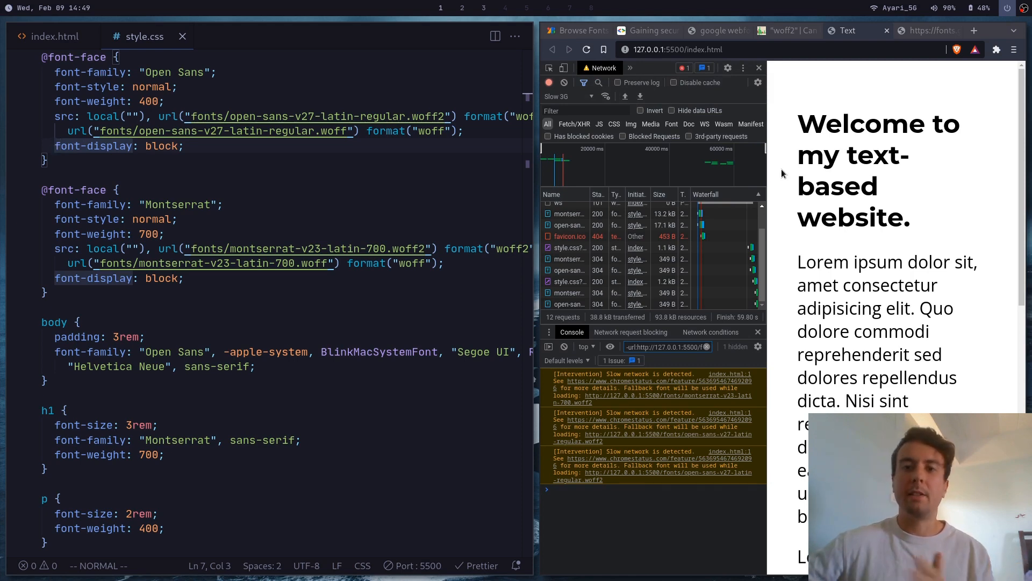
pyautogui.moveTo(781, 173)
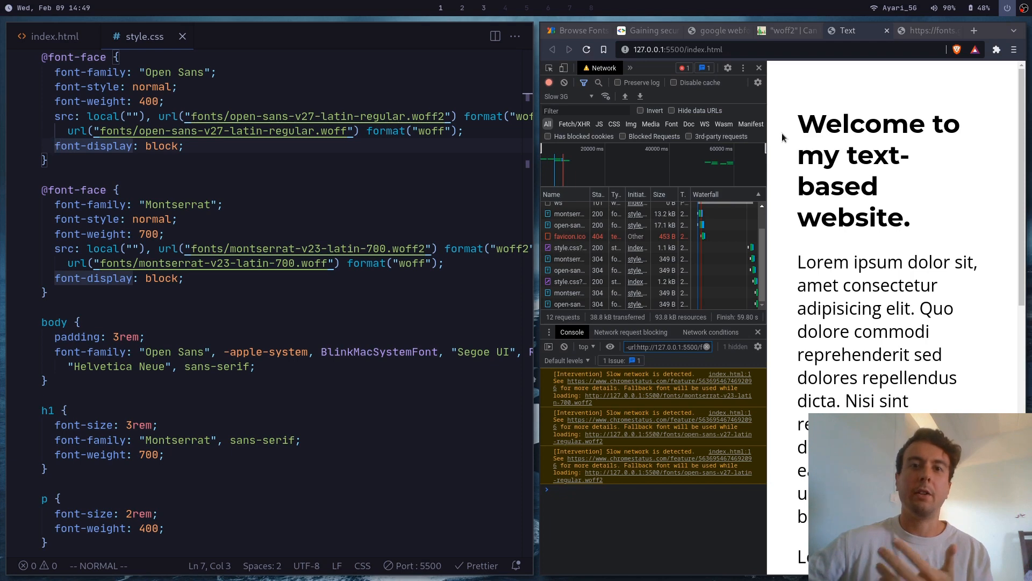
pyautogui.moveTo(852, 248)
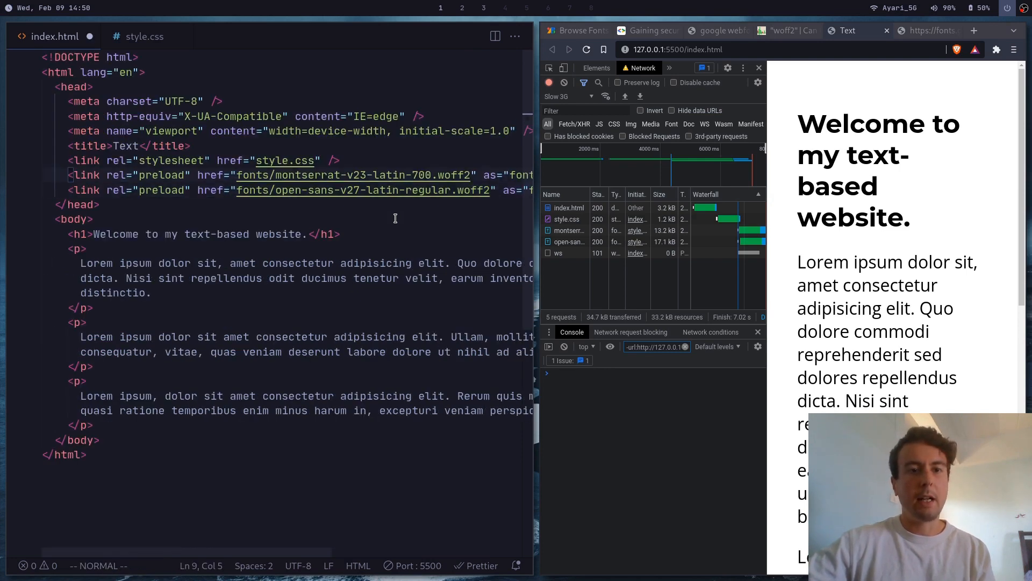
# Step: Hard reload the throttled preview with cache emptied to test the new font preload links
pyautogui.click(586, 50)
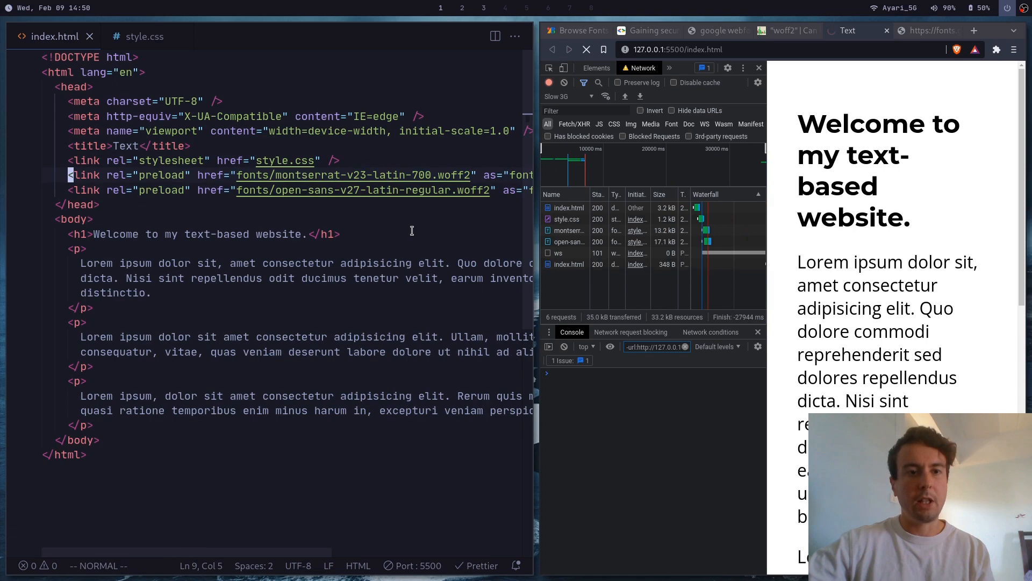
pyautogui.click(585, 49)
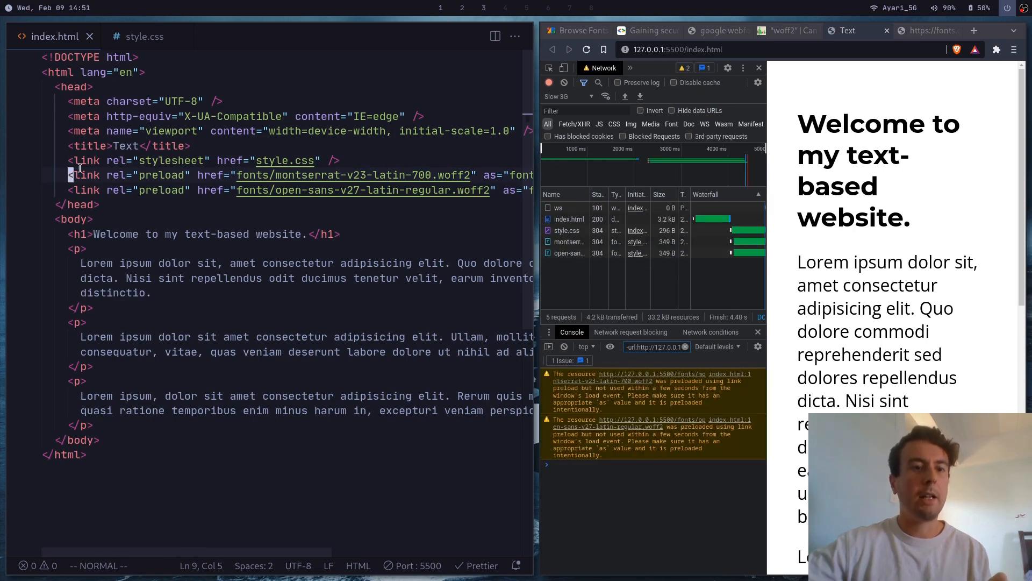
pyautogui.moveTo(117, 174)
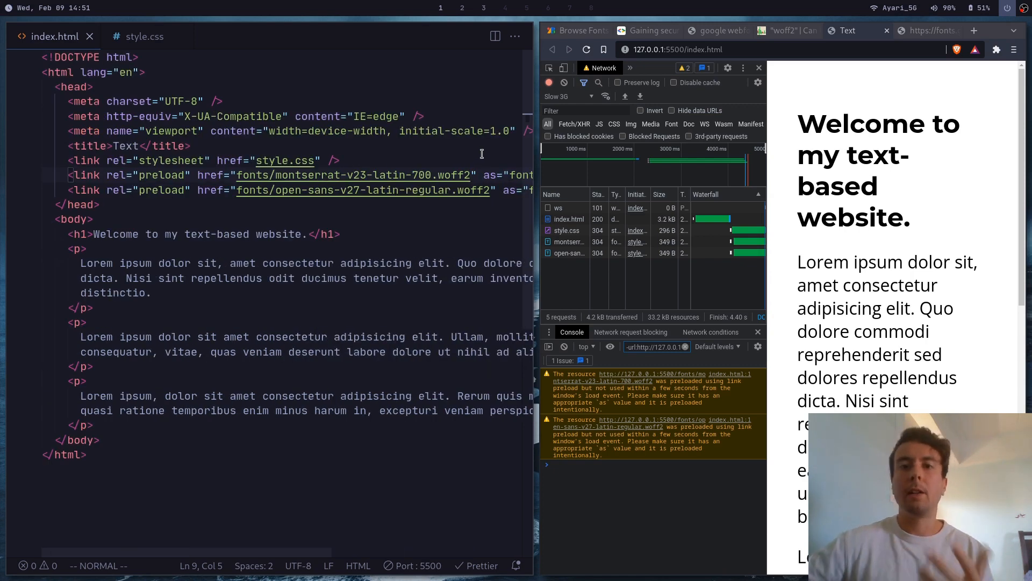
pyautogui.click(585, 50)
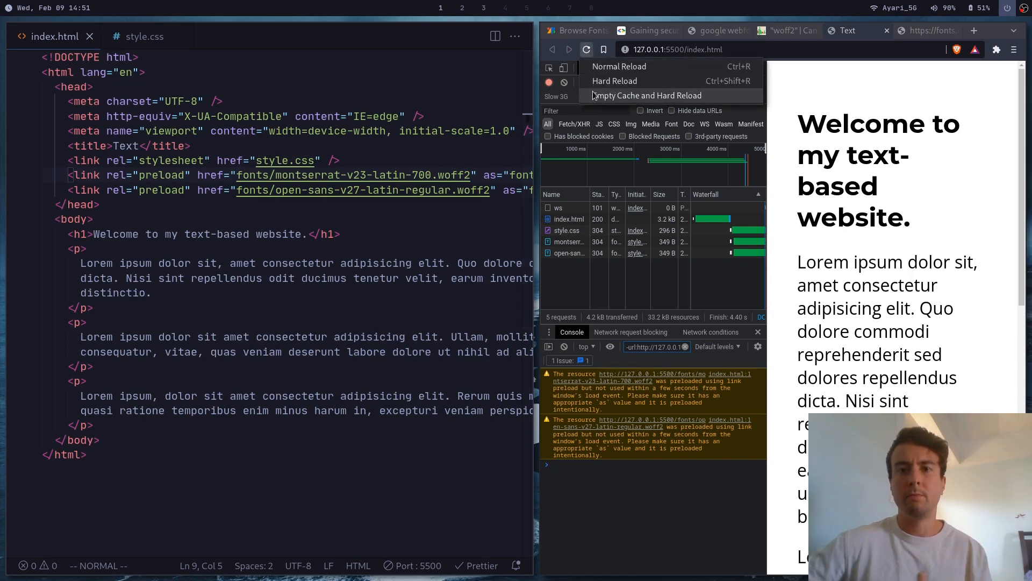
pyautogui.click(648, 96)
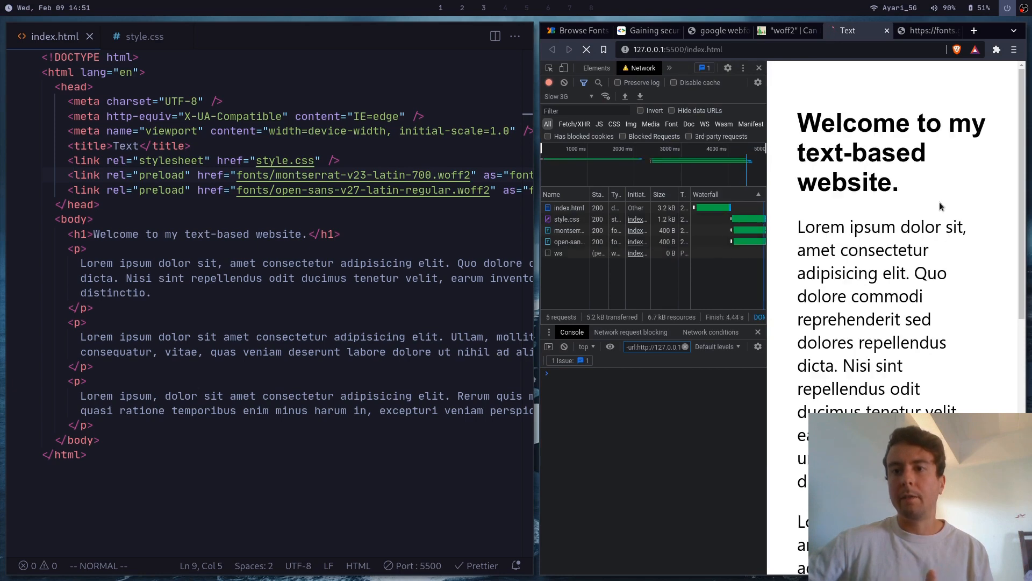
pyautogui.click(586, 49)
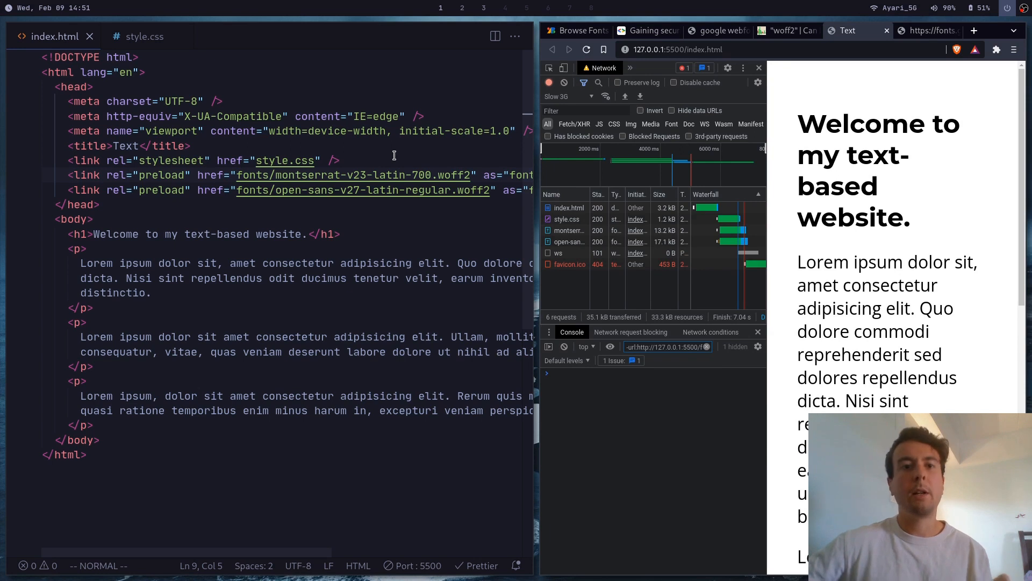
pyautogui.moveTo(352, 174)
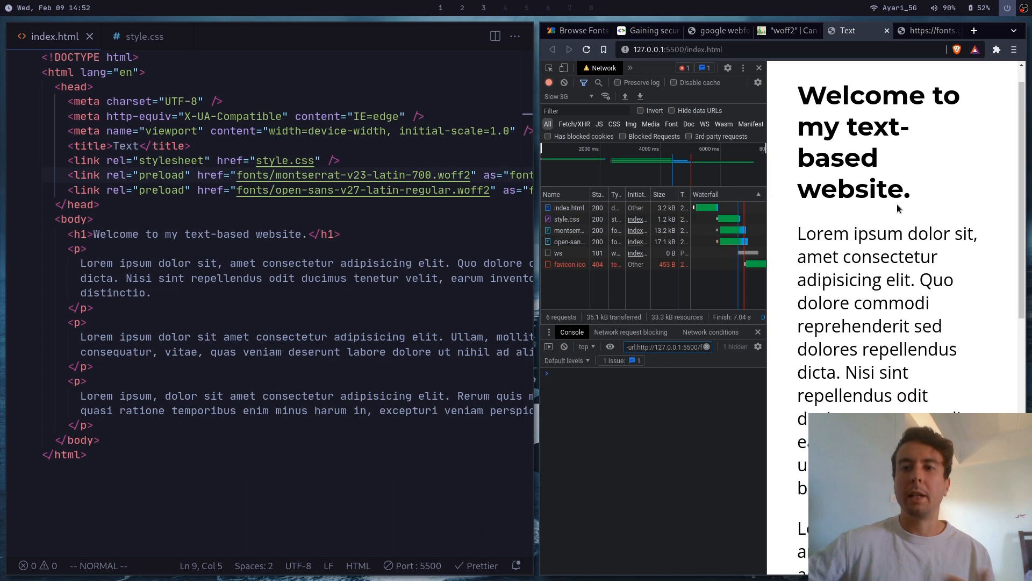
pyautogui.moveTo(893, 213)
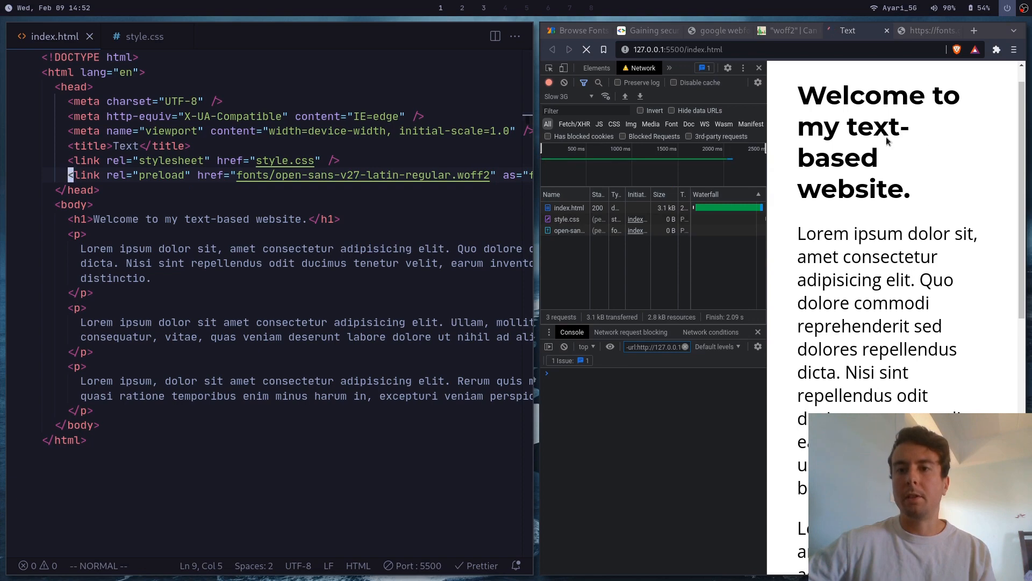
# Step: Reload and inspect the Montserrat font request in the Network panel, then return to style.css
pyautogui.click(585, 49)
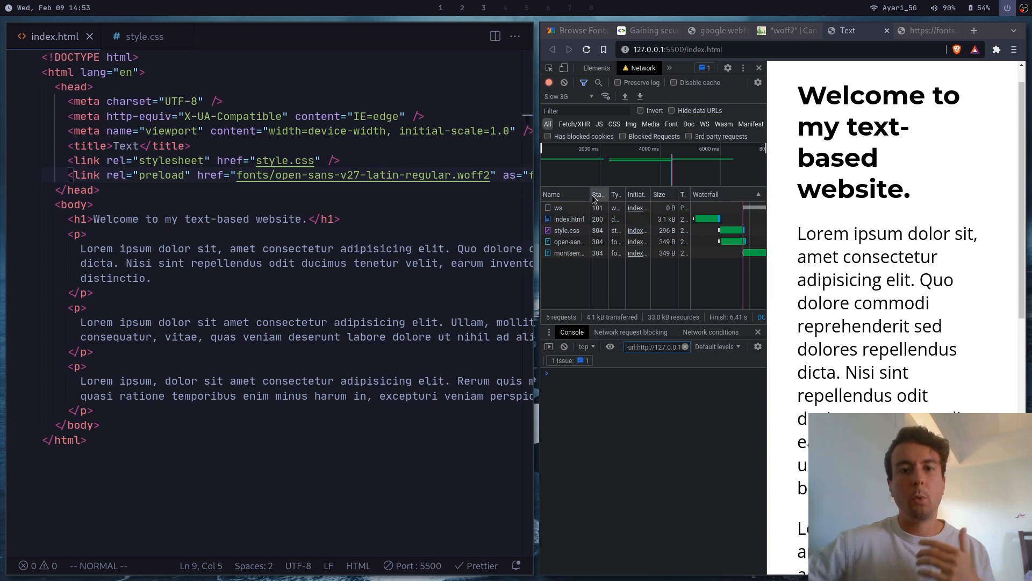
pyautogui.click(568, 242)
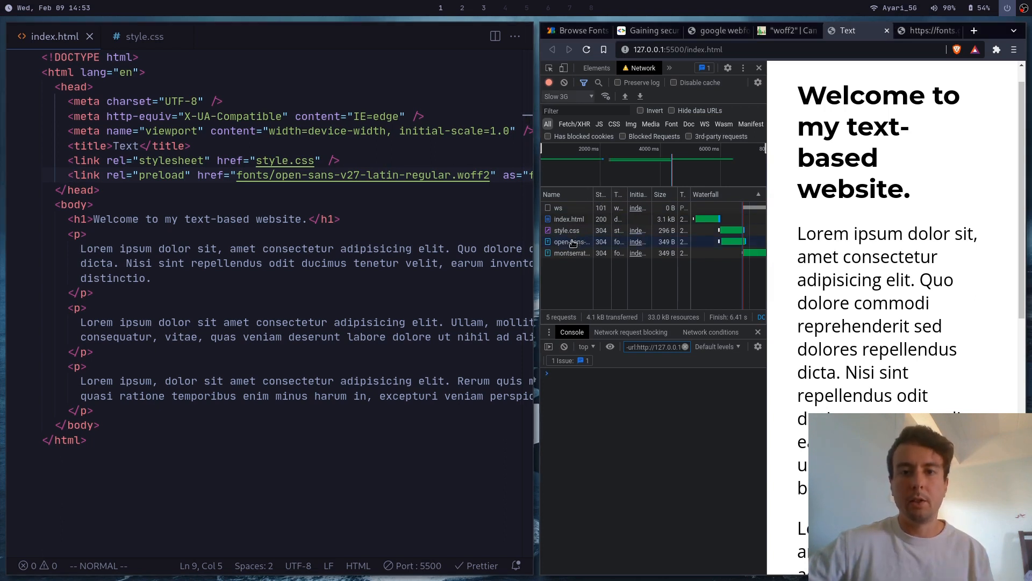
pyautogui.moveTo(571, 254)
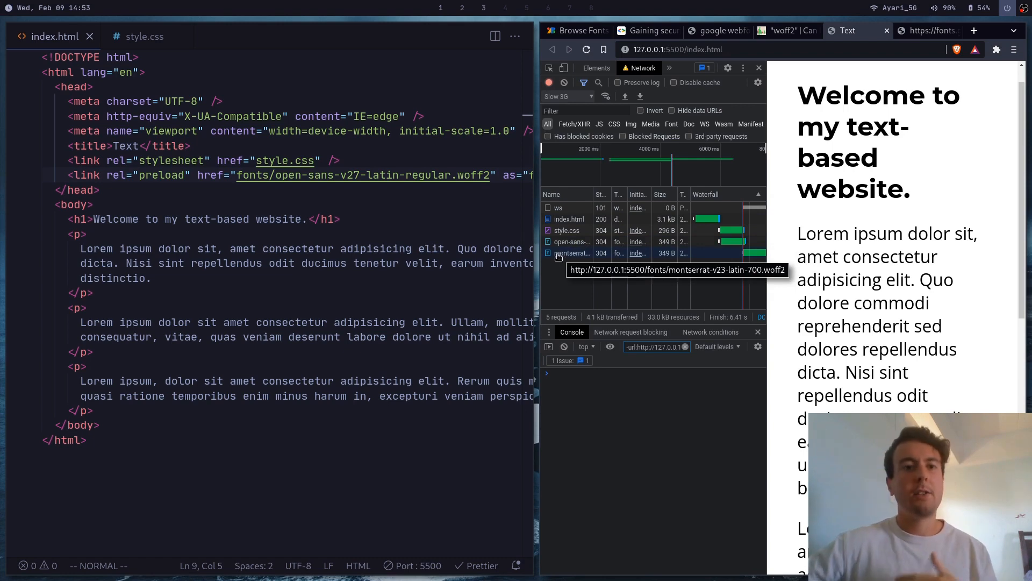
pyautogui.click(144, 36)
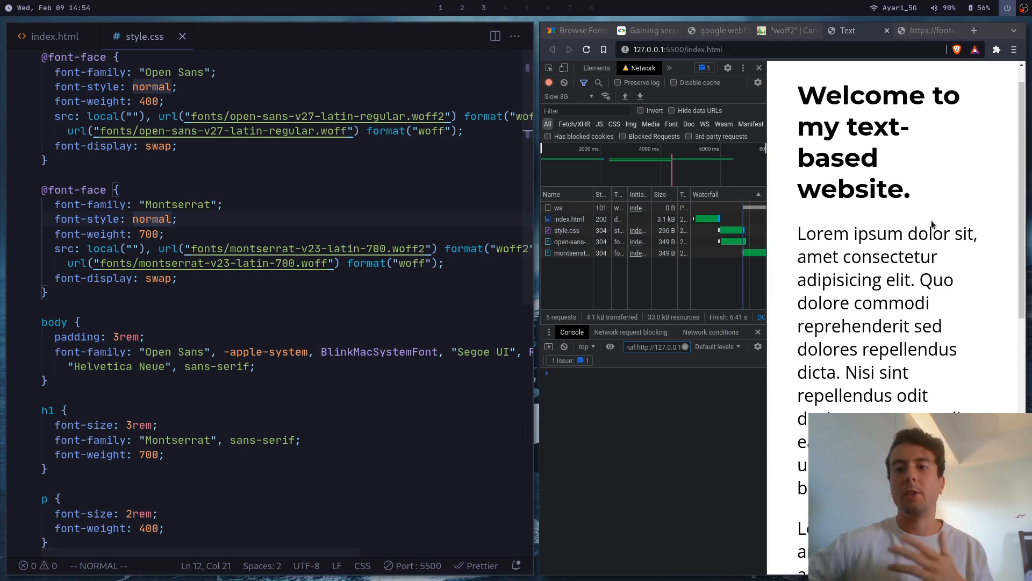
pyautogui.moveTo(943, 205)
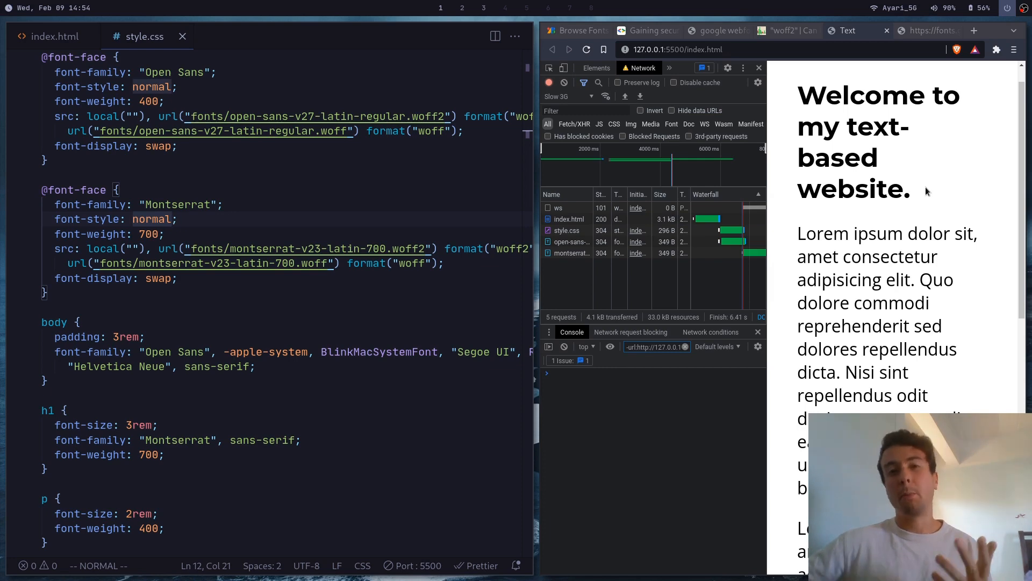
# Step: Return the browser to the google-webfonts-helper Montserrat snippet page beside style.css
pyautogui.click(717, 30)
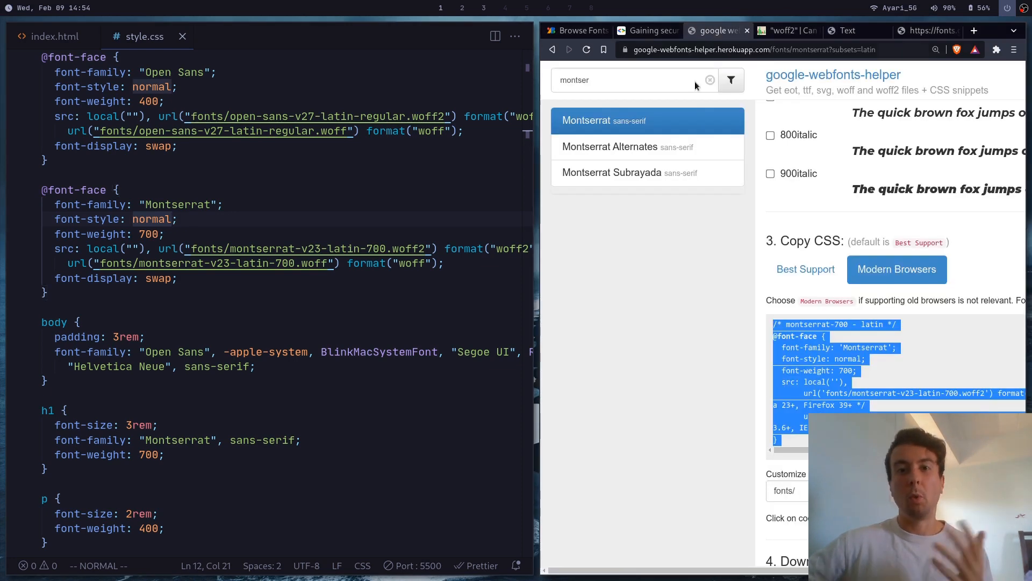